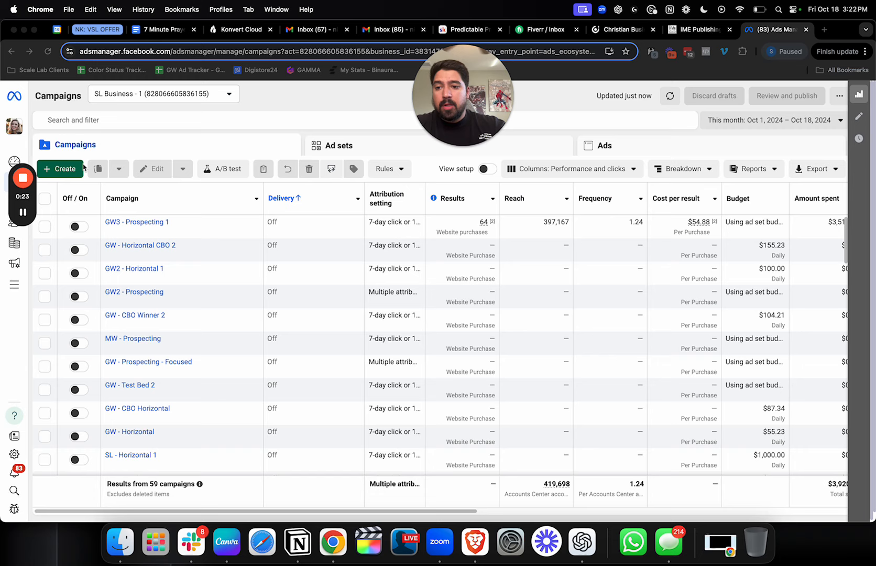
# Step: Create a new Sales-objective campaign draft using the manual sales campaign setup
pyautogui.click(59, 169)
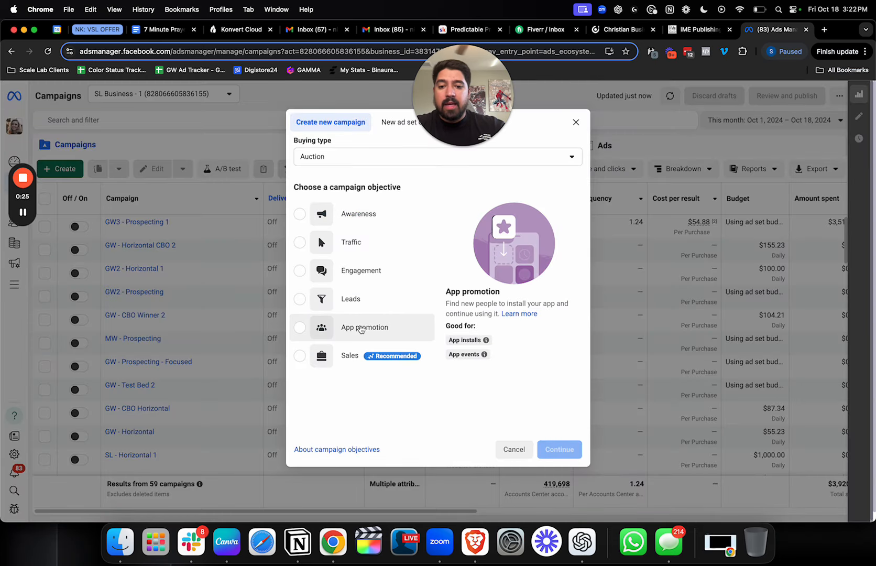
pyautogui.click(300, 356)
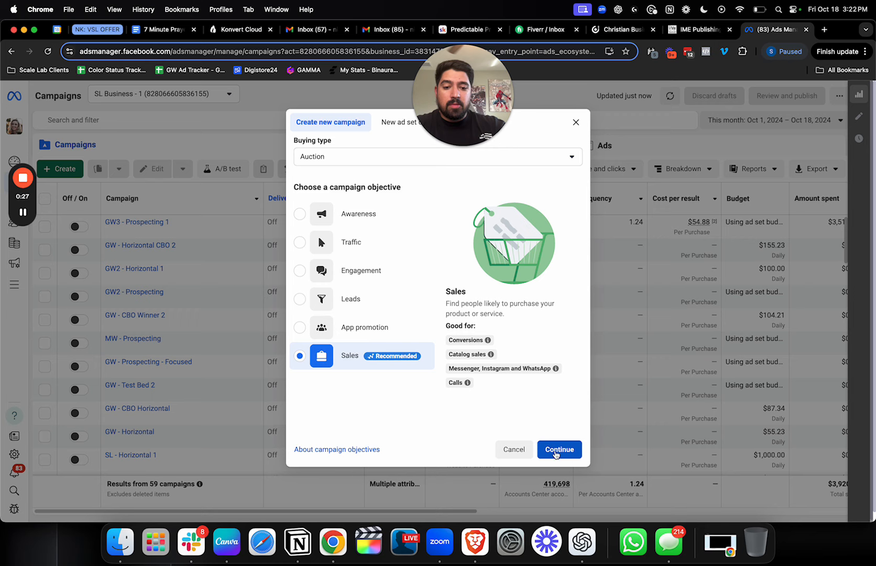
pyautogui.click(559, 449)
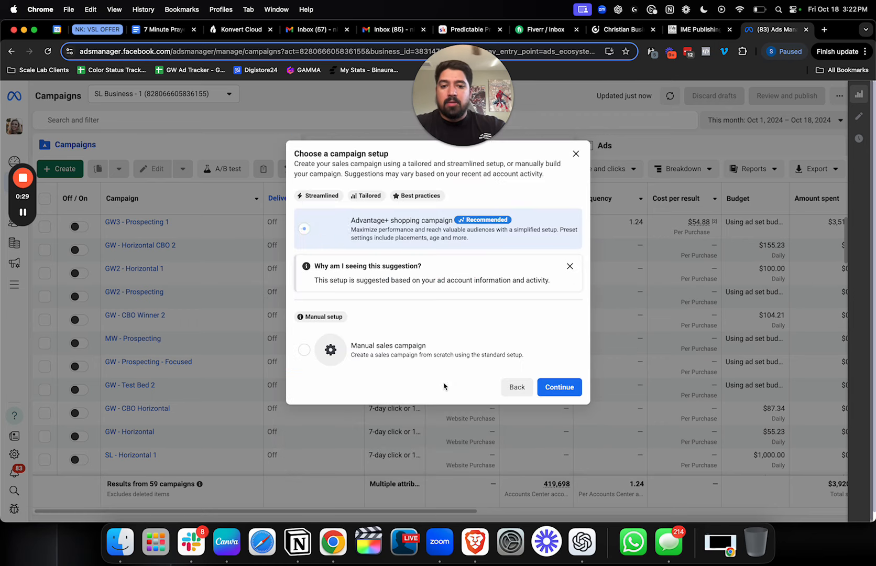
pyautogui.click(559, 387)
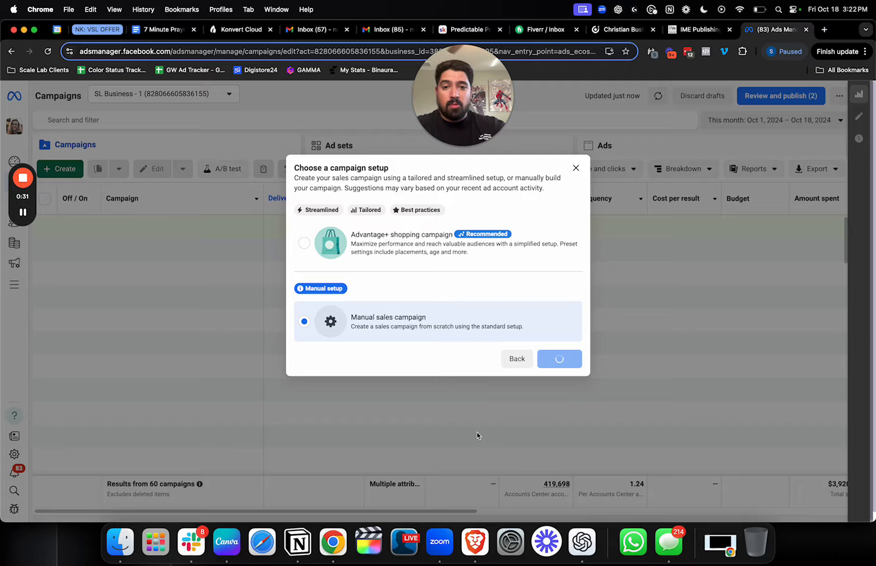
pyautogui.click(558, 359)
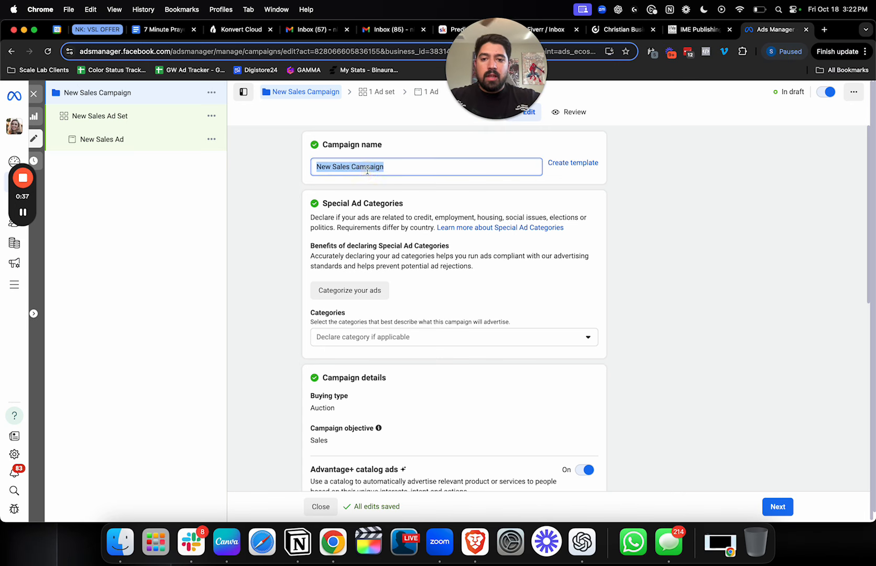
# Step: Replace 'New Sales Campaign' with 'Testing' in the campaign name field
pyautogui.write('C')
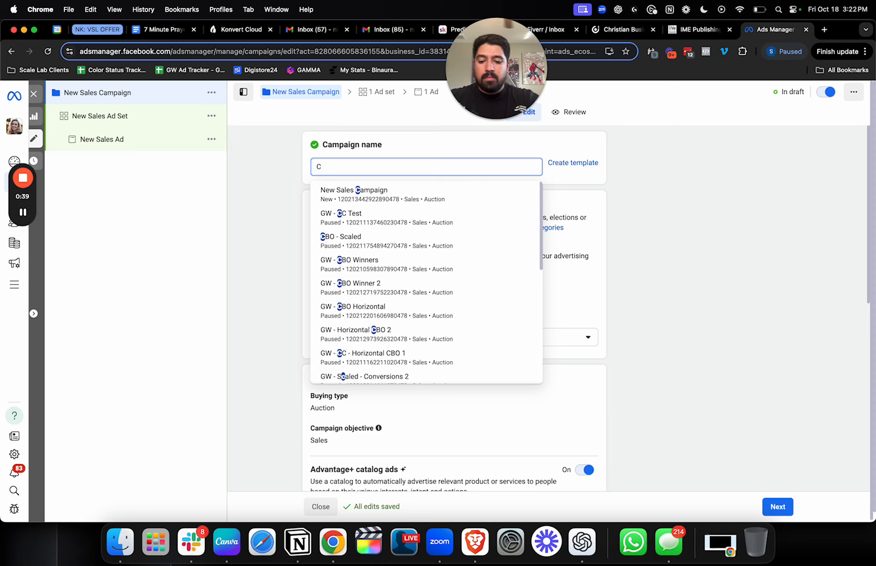
pyautogui.write('Testing')
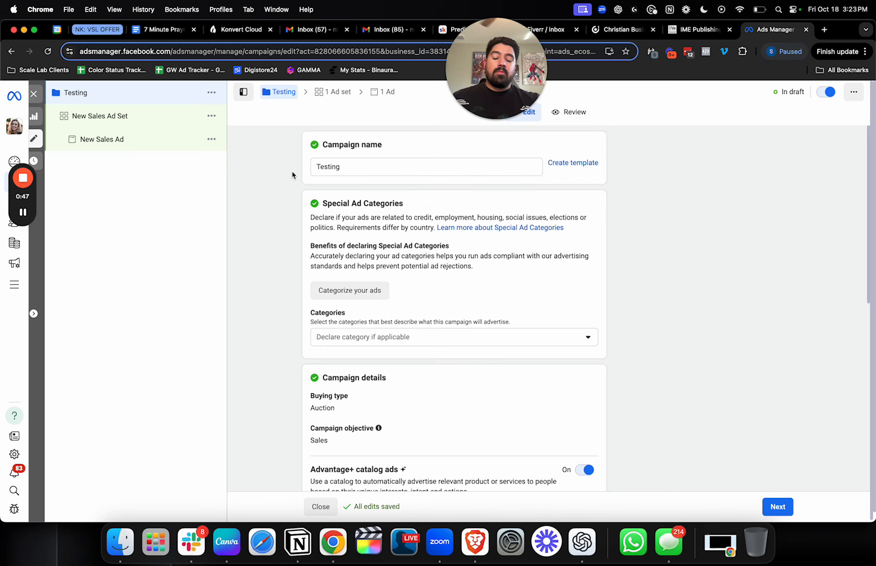
pyautogui.moveTo(290, 165)
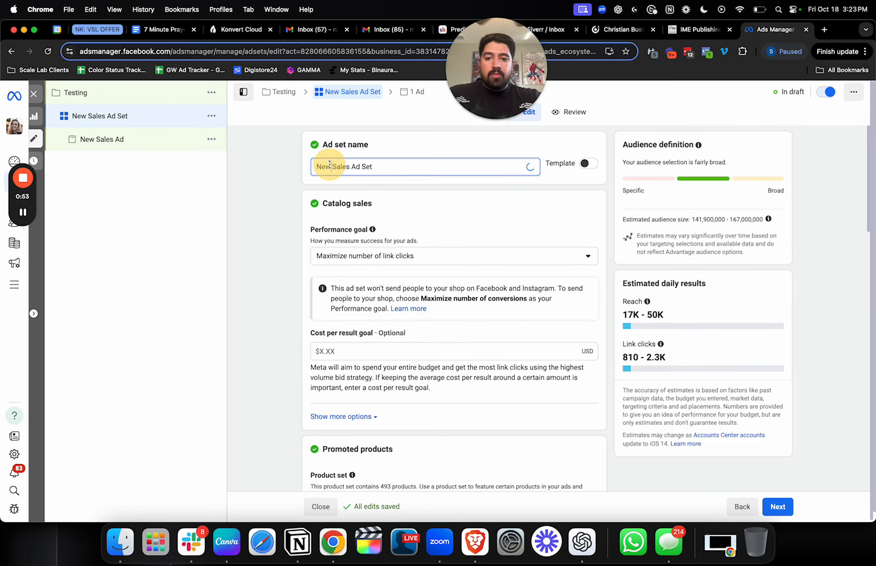
# Step: Replace 'New Sales Ad Set' with 'Proven Audience' as the ad set name
pyautogui.write('Gro')
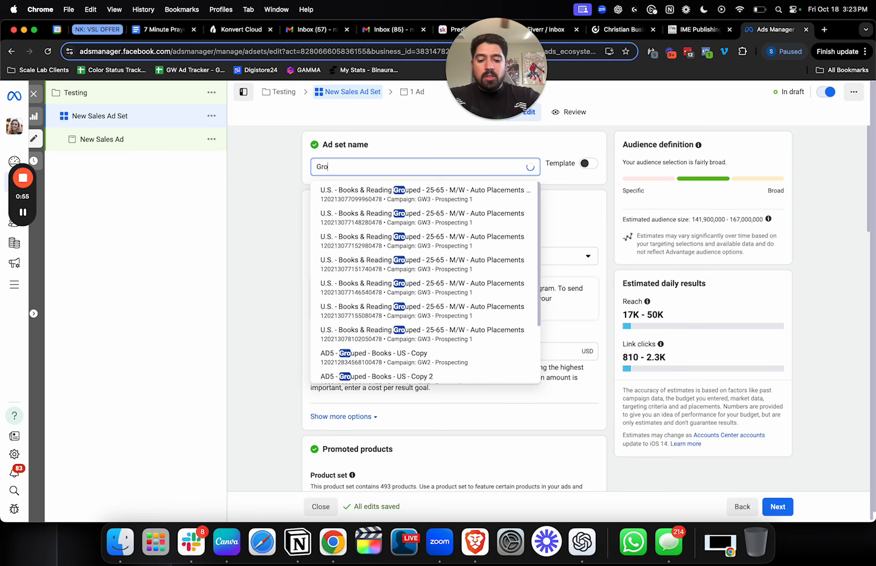
pyautogui.write('Proven Audience')
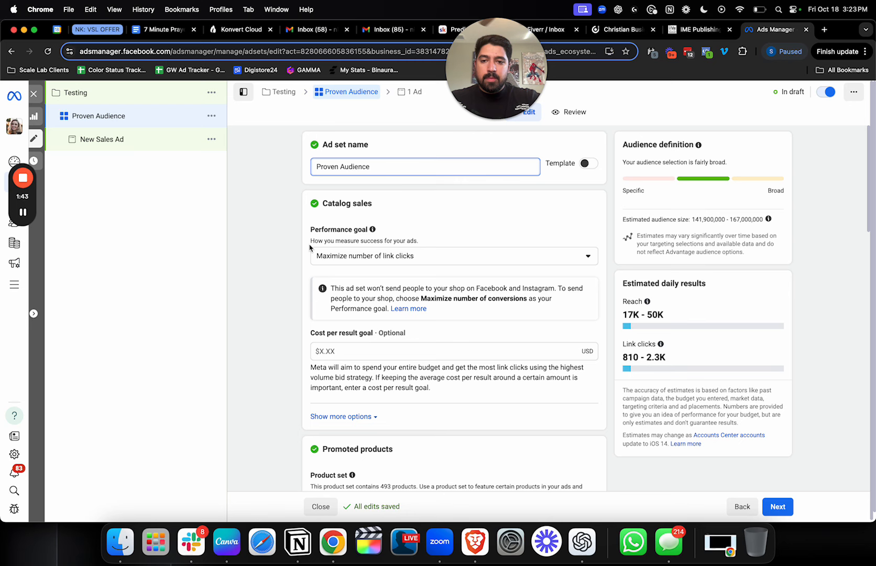
# Step: Rename the ad to CR 1 and quick-duplicate the Proven Audience ad set
pyautogui.click(101, 139)
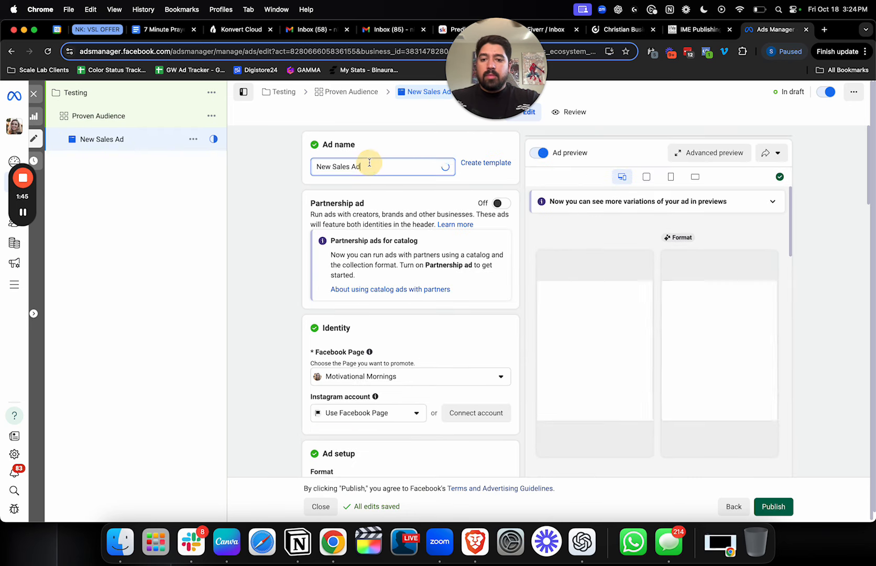
pyautogui.write('CR')
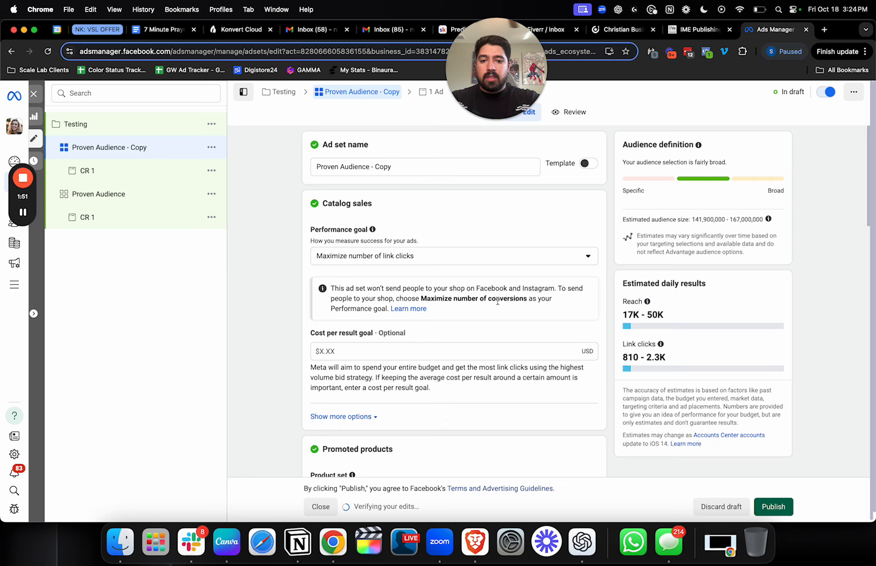
pyautogui.click(211, 147)
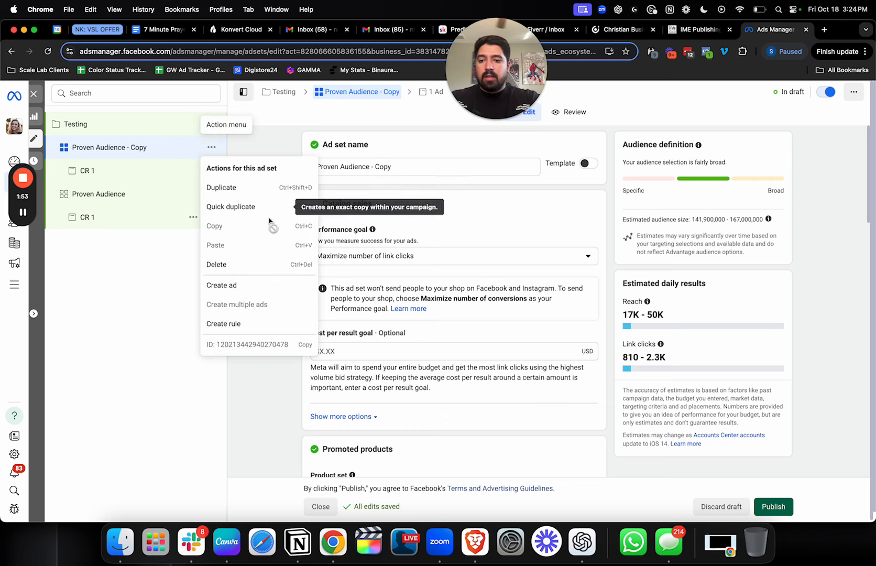
pyautogui.click(221, 187)
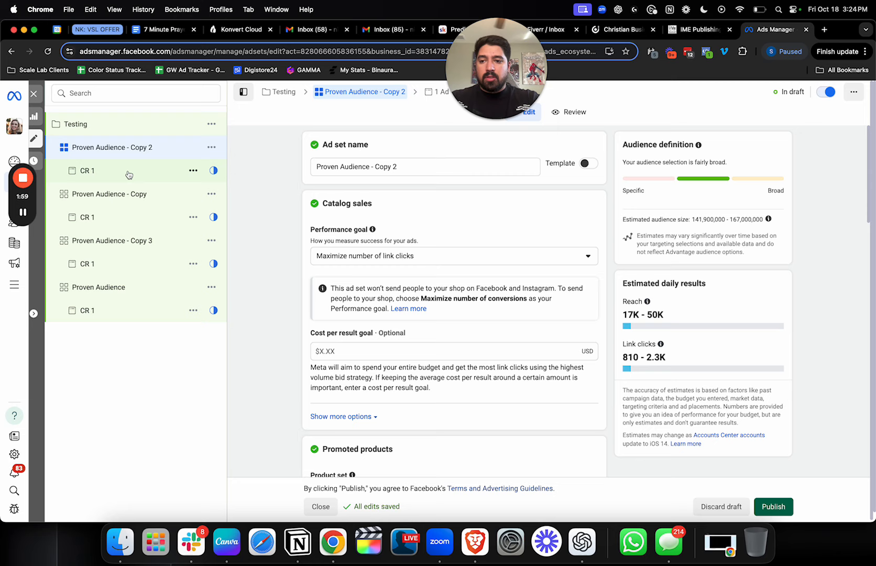
# Step: Rename the copied ad sets' ads CR 2, CR 3 and CR 4, and turn off ad preview
pyautogui.click(87, 171)
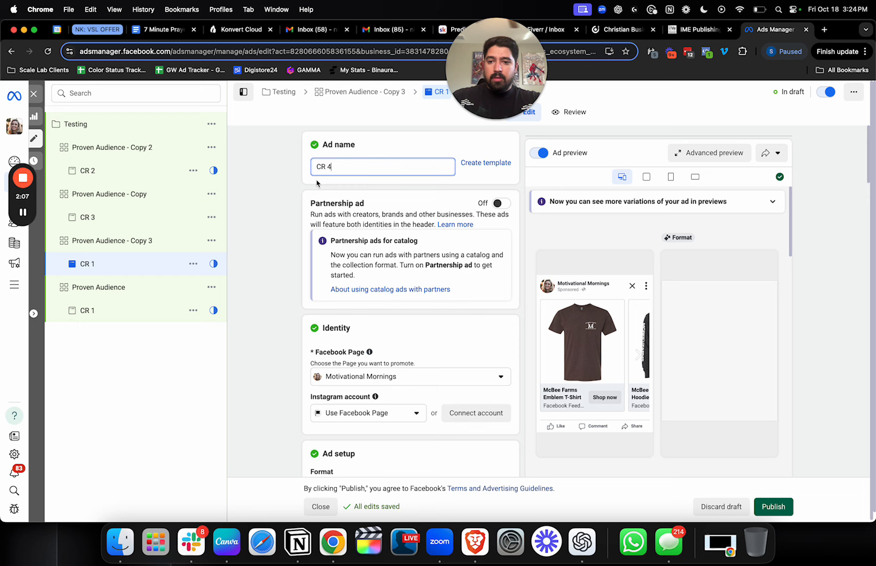
pyautogui.write('CR 4')
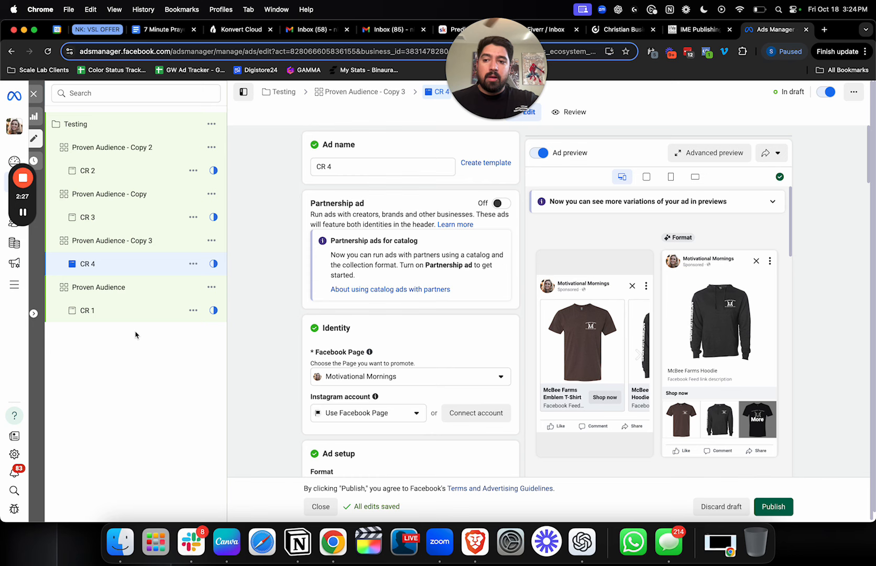
pyautogui.moveTo(193, 170)
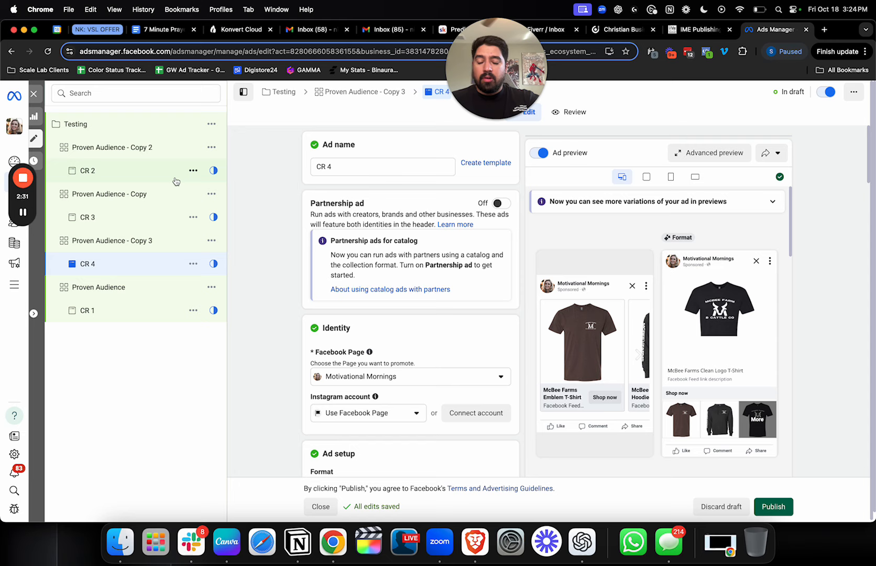
pyautogui.scroll(-3)
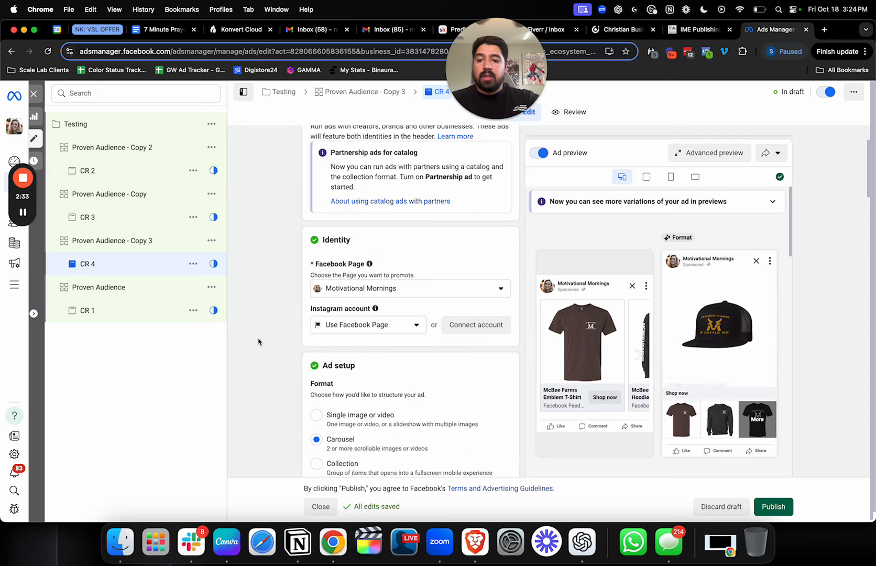
pyautogui.click(538, 152)
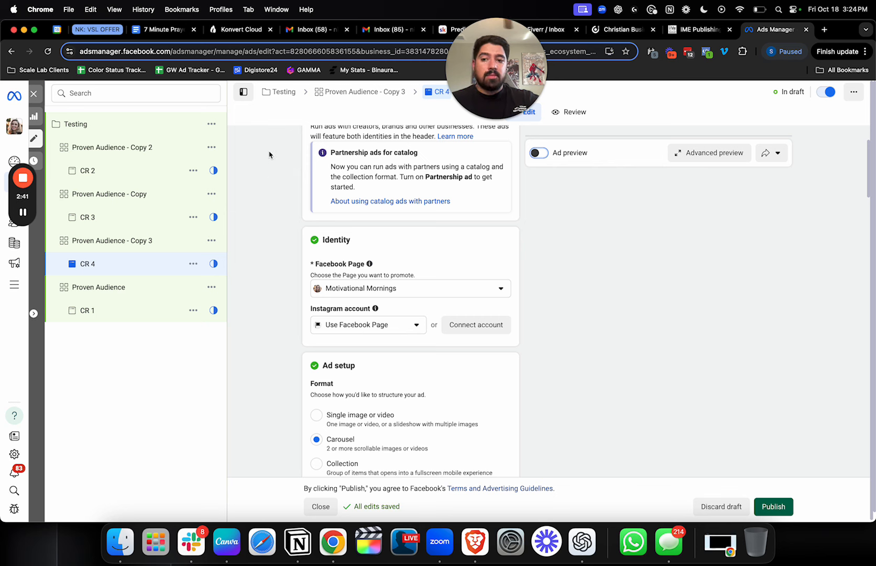
# Step: Rename the Proven Audience CR 1 ad to CR 1 - JET
pyautogui.click(193, 310)
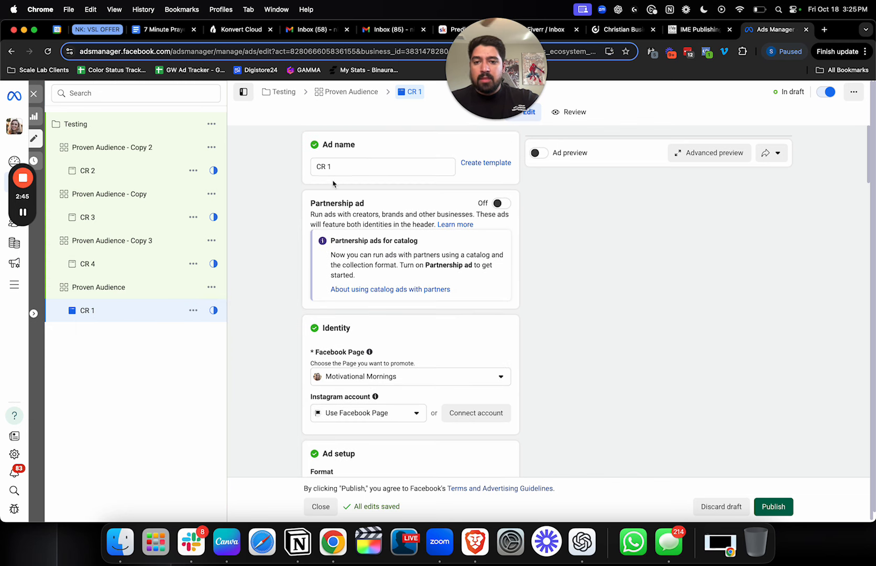
pyautogui.click(382, 166)
pyautogui.write(' -')
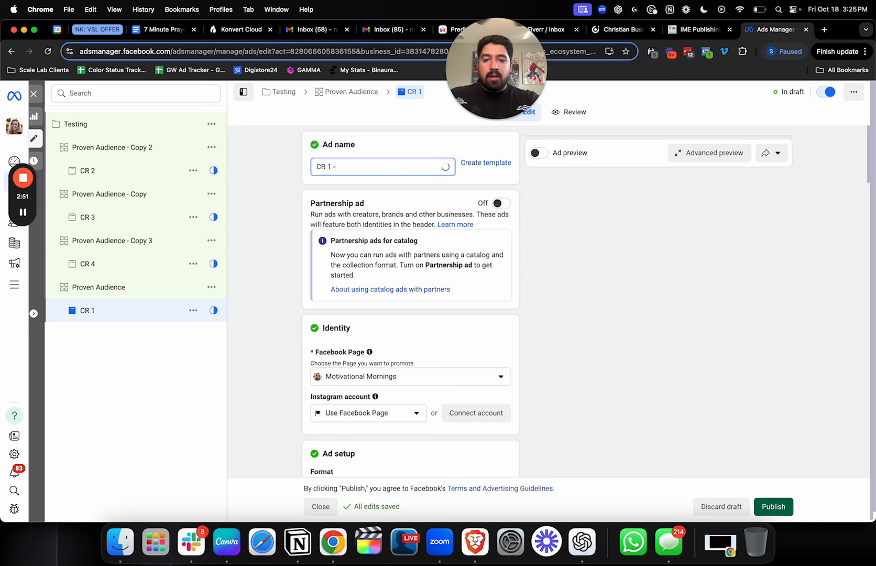
pyautogui.write('JET')
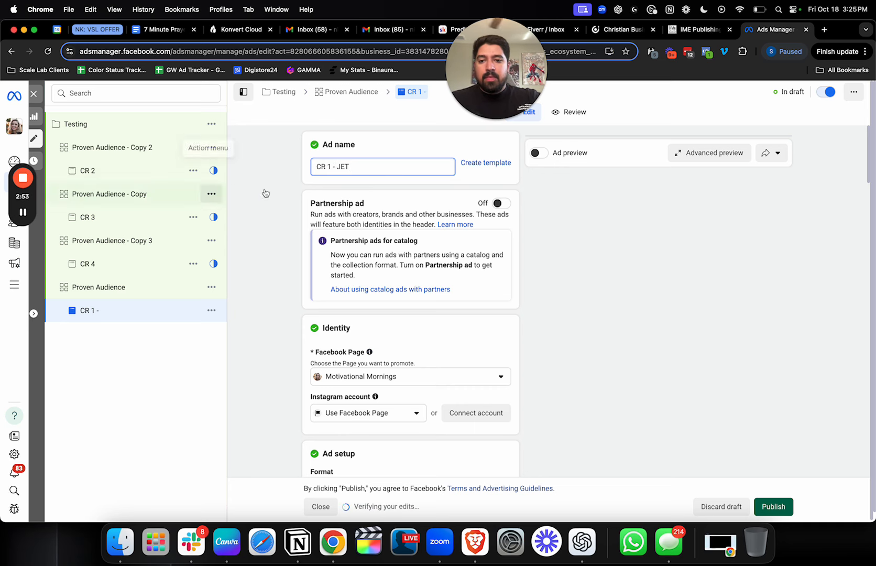
# Step: Change the CR 1 - JET ad format from carousel to single image or video
pyautogui.scroll(-3)
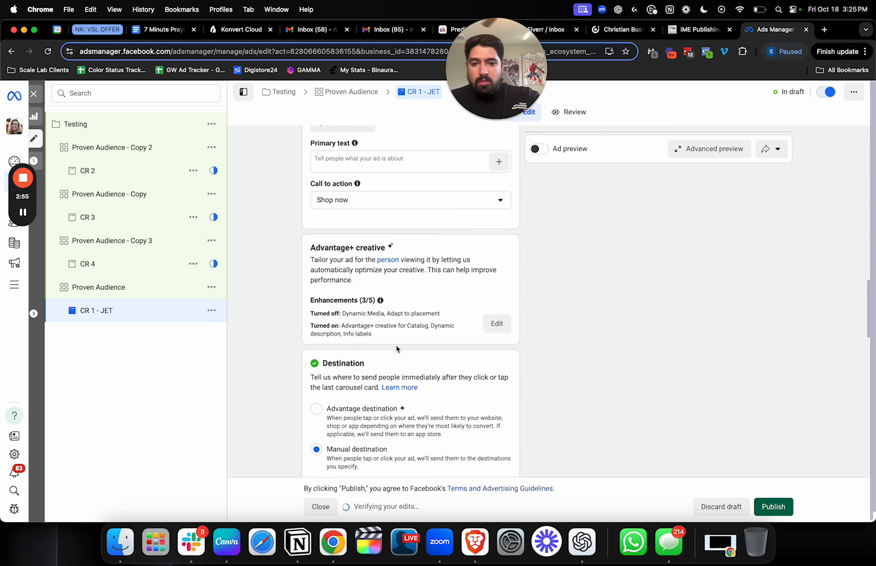
pyautogui.scroll(-3)
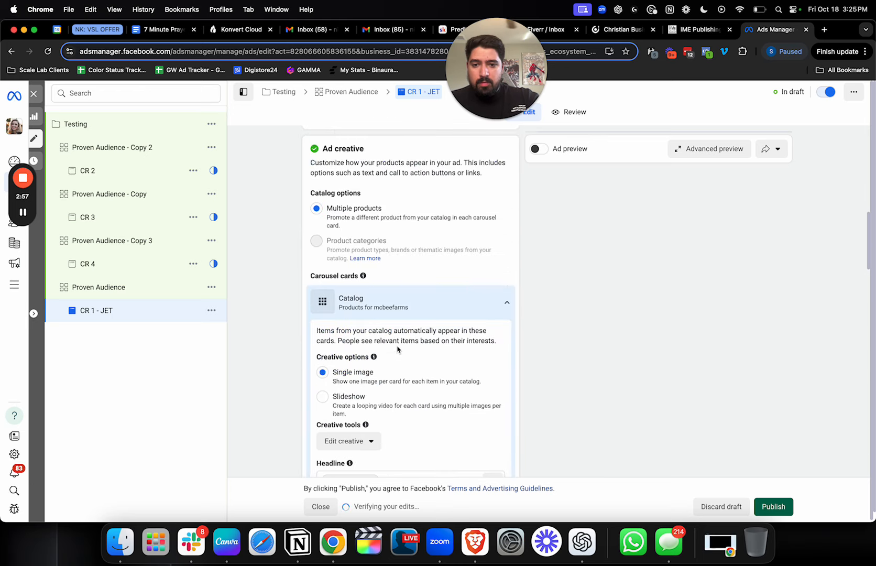
pyautogui.scroll(3)
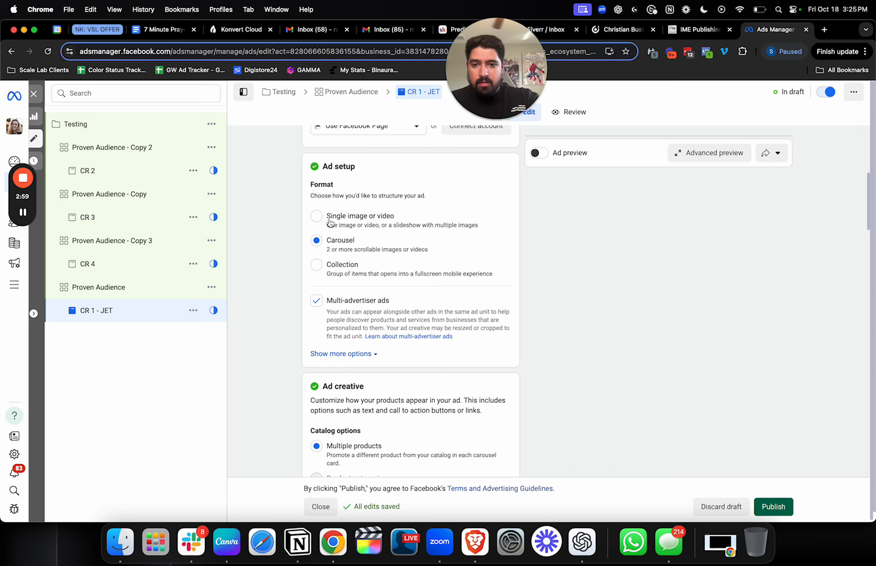
pyautogui.click(342, 330)
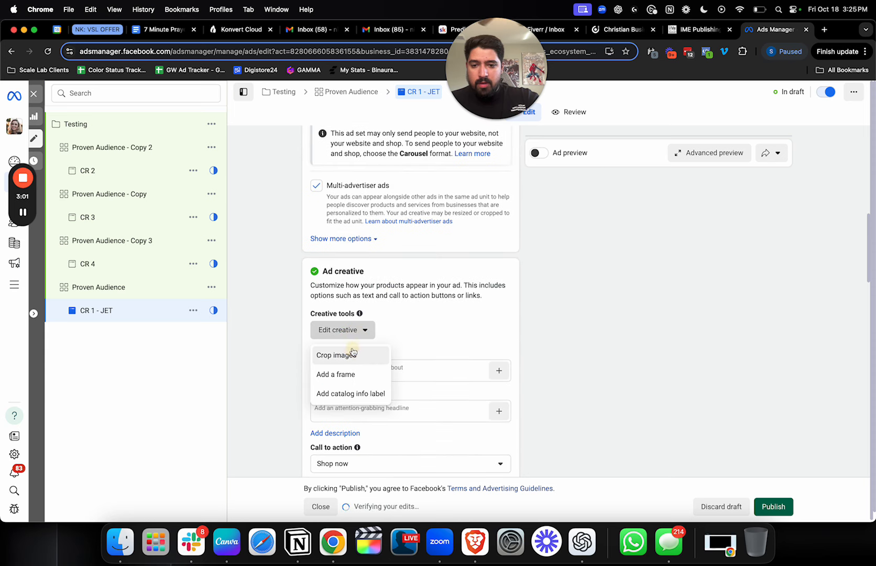
# Step: Set the ad's media to the account photo of a woman beside a private jet
pyautogui.click(337, 355)
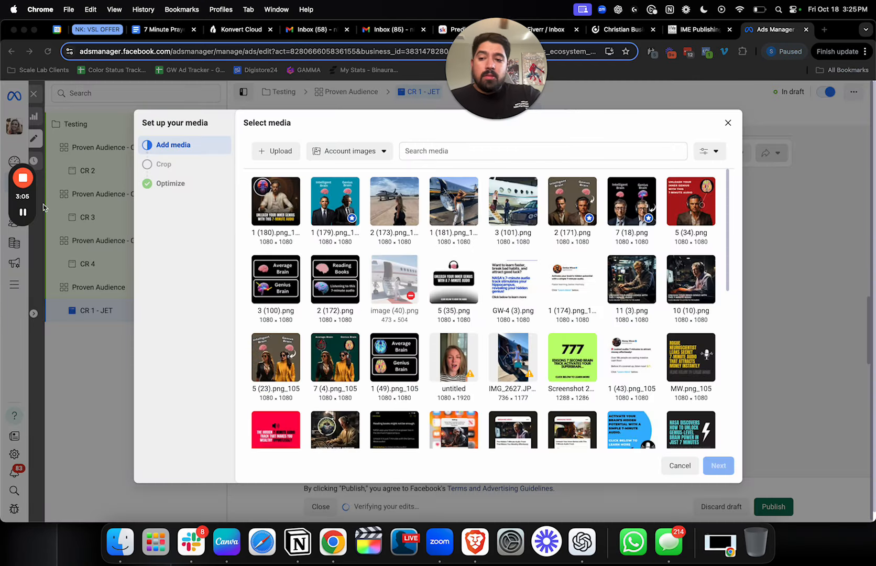
pyautogui.moveTo(394, 201)
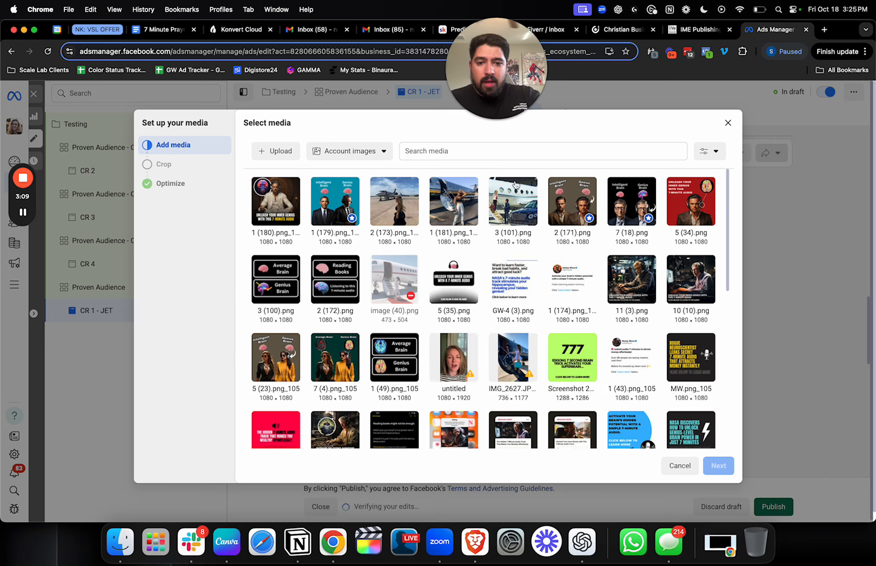
pyautogui.click(394, 202)
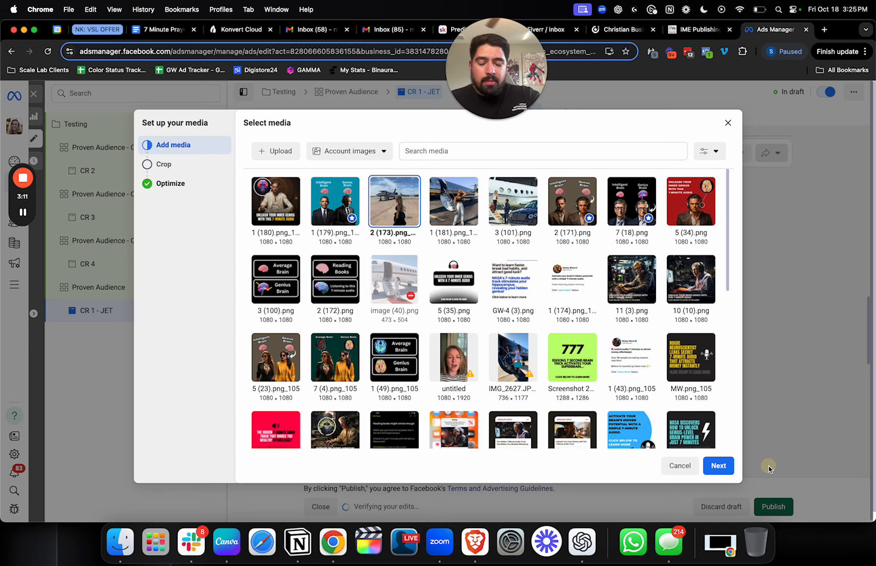
pyautogui.click(719, 466)
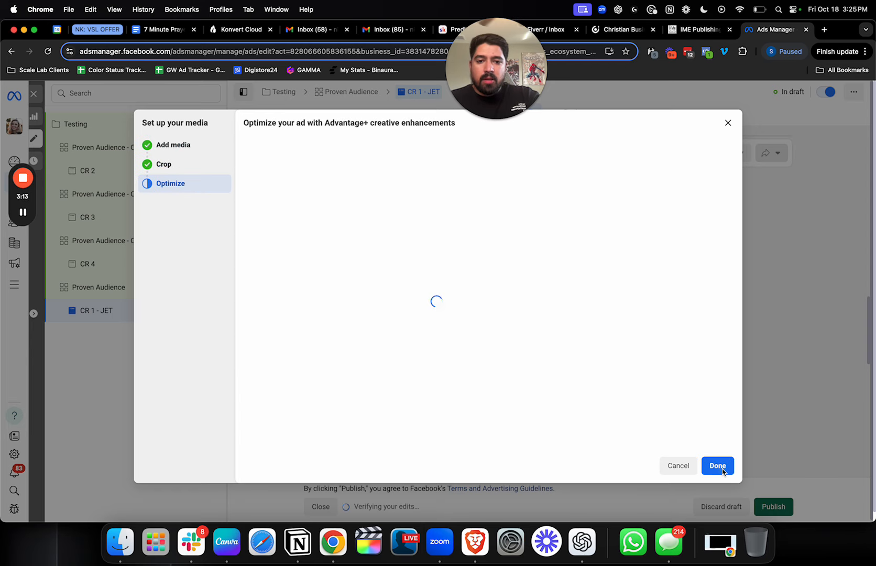
pyautogui.click(718, 465)
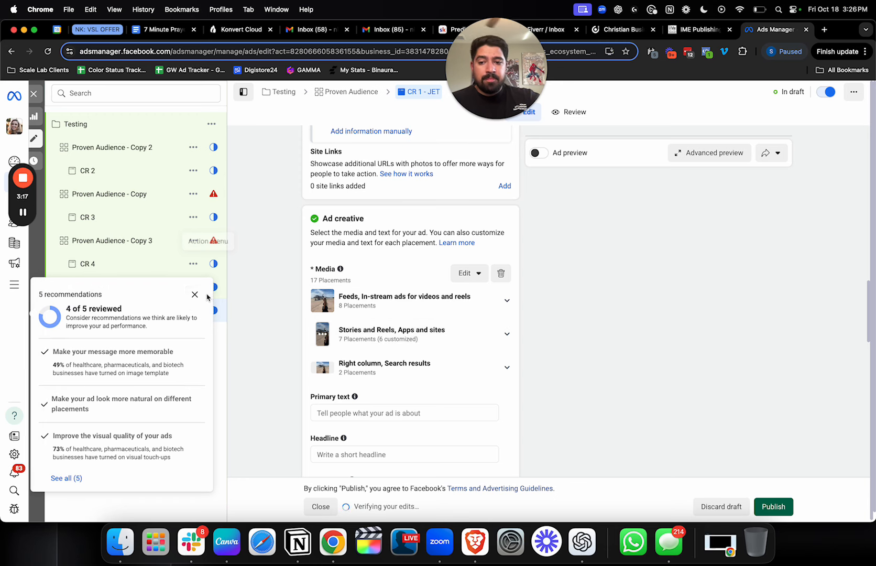
# Step: Dismiss recommendations and duplicate CR 1 - JET, naming the copy CR 1.1 JET
pyautogui.click(538, 153)
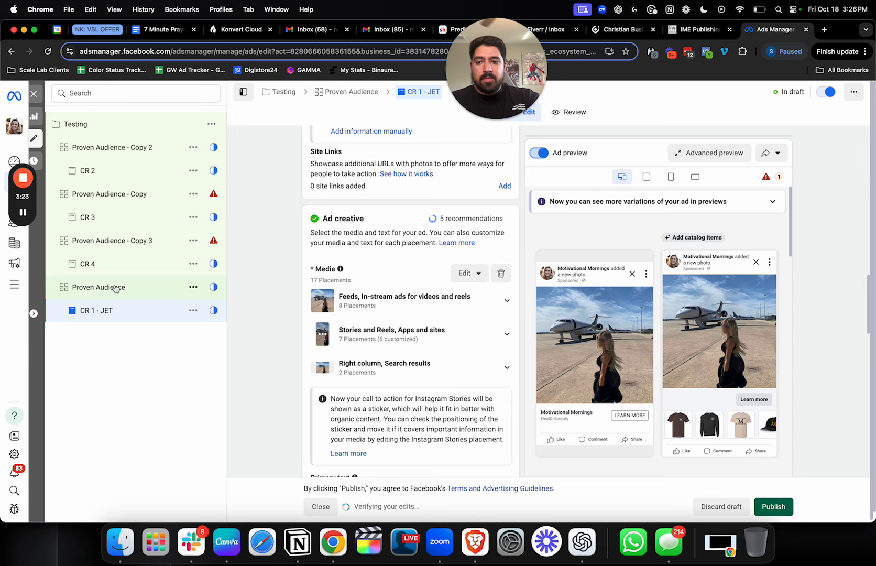
pyautogui.click(193, 310)
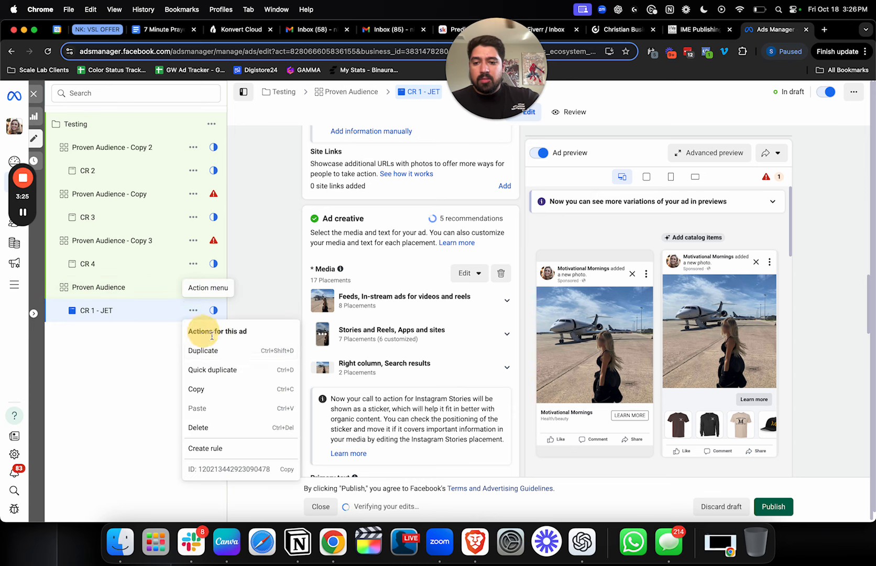
pyautogui.click(203, 350)
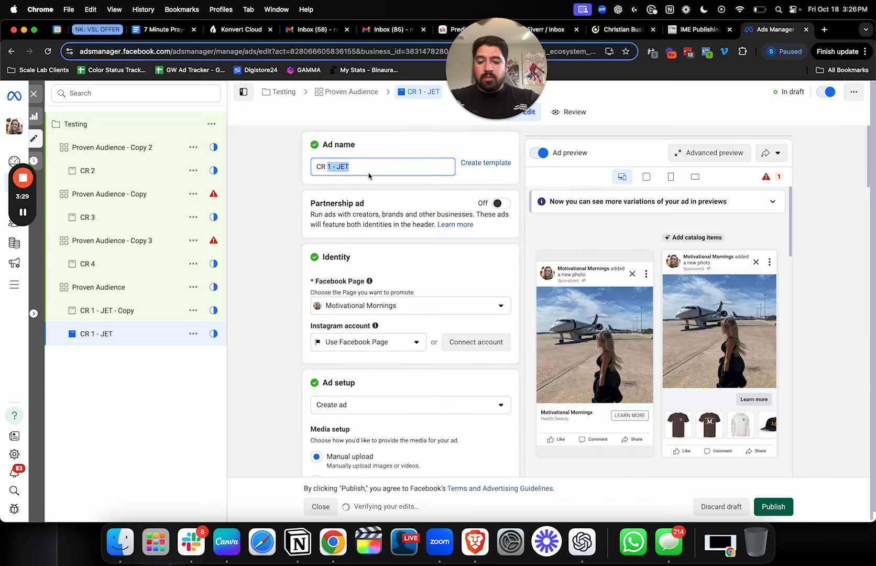
pyautogui.write('CR 1.1 J')
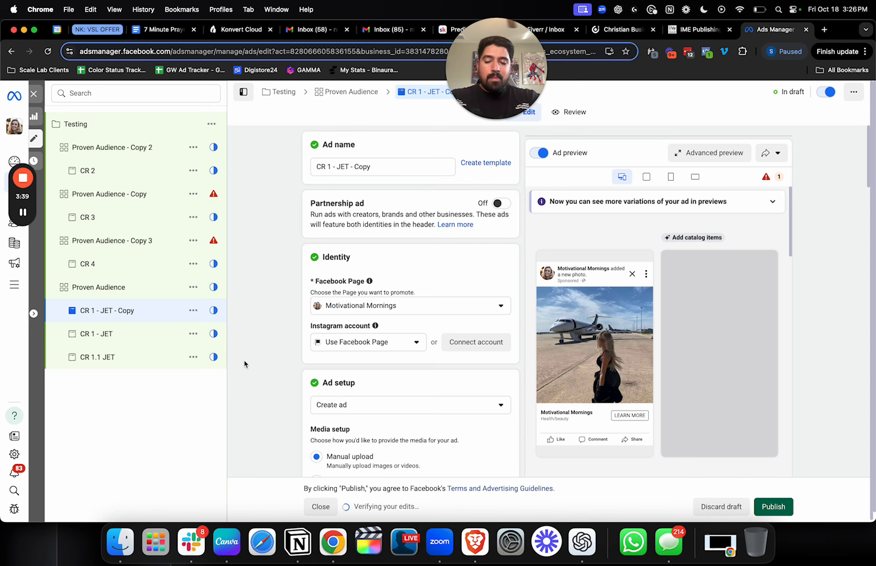
pyautogui.write('CR 1 - JET')
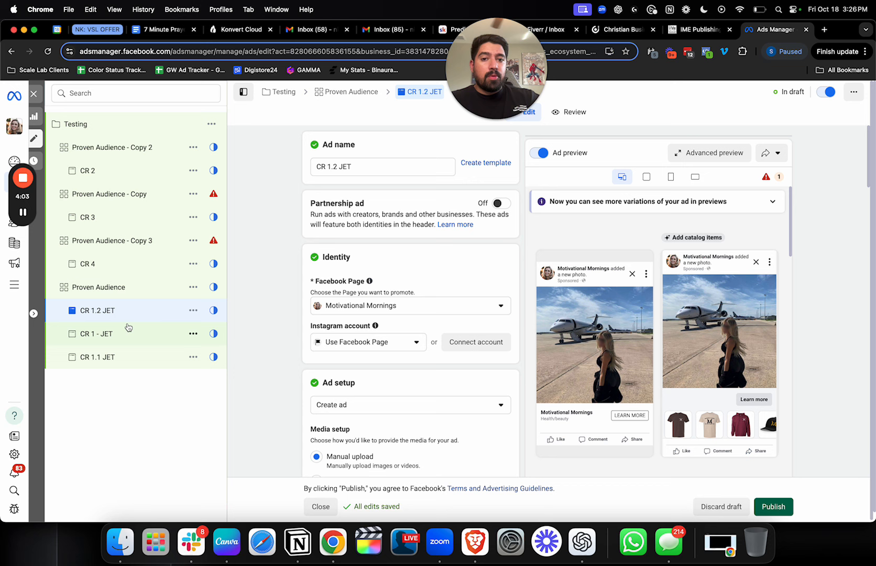
pyautogui.moveTo(183, 317)
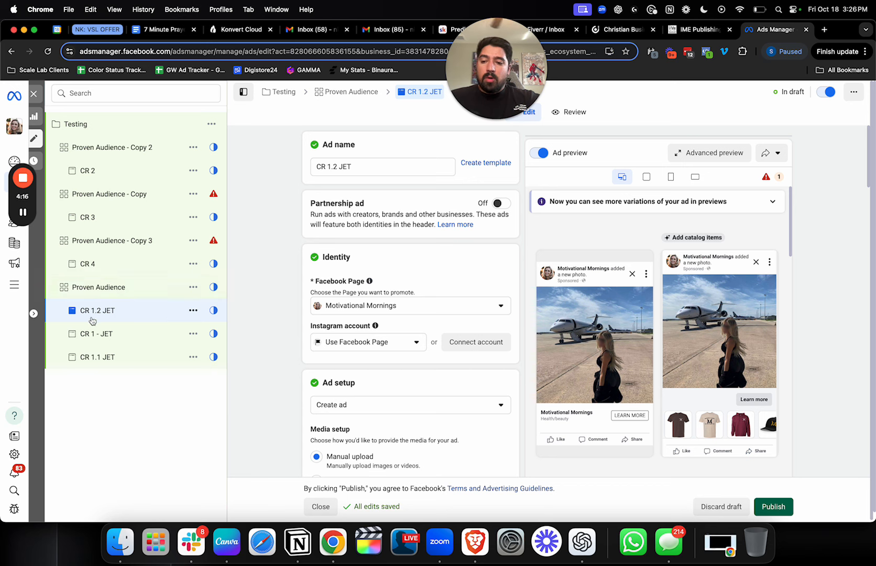
pyautogui.moveTo(75, 304)
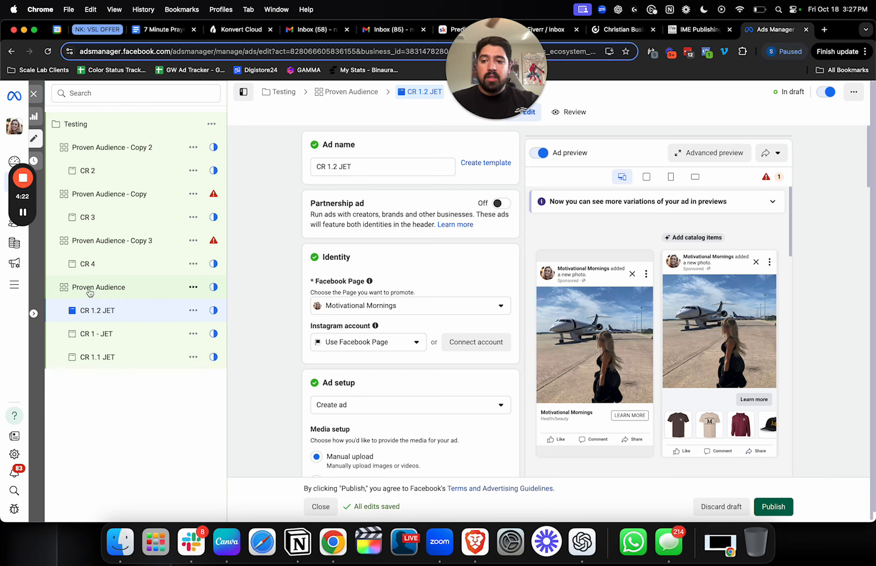
# Step: Review the Proven Audience ad set and its CR 1.1 JET ad in the campaign tree
pyautogui.click(98, 287)
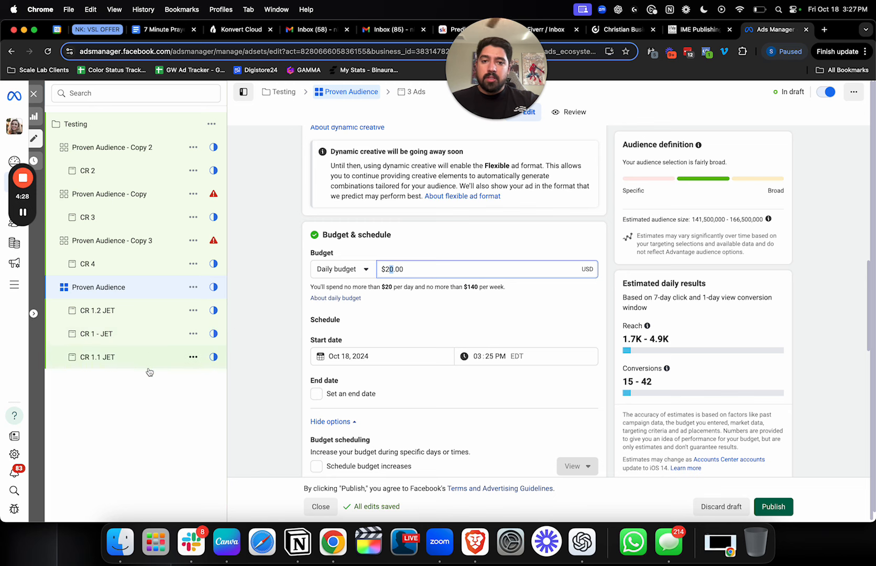
pyautogui.moveTo(159, 364)
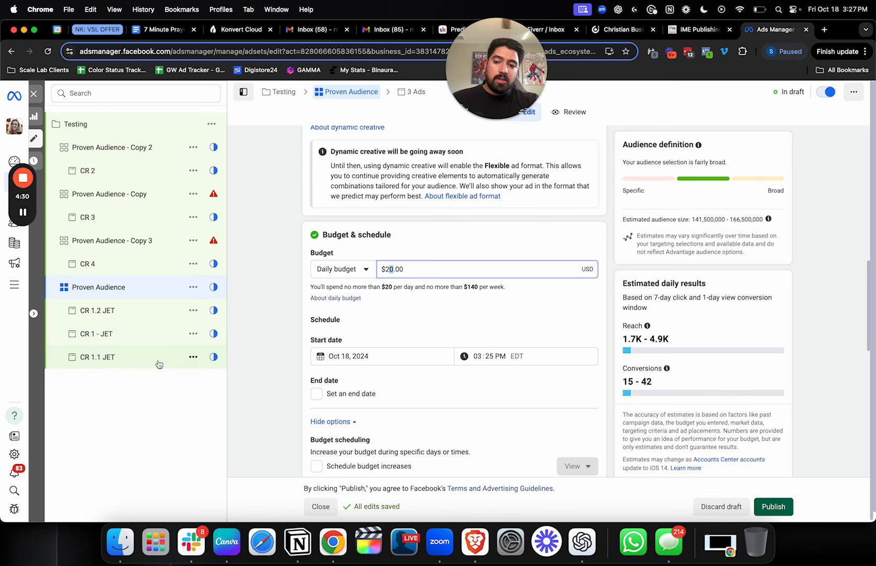
pyautogui.moveTo(154, 372)
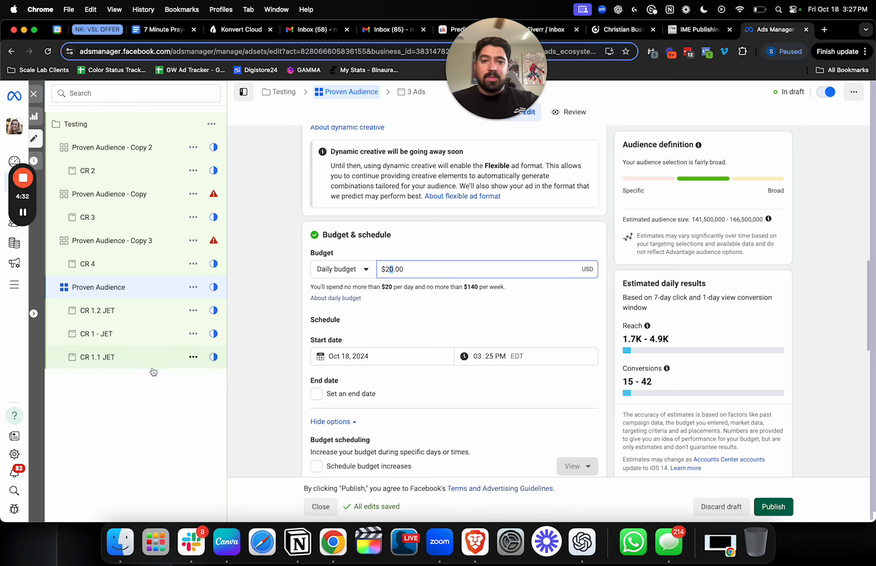
pyautogui.moveTo(146, 378)
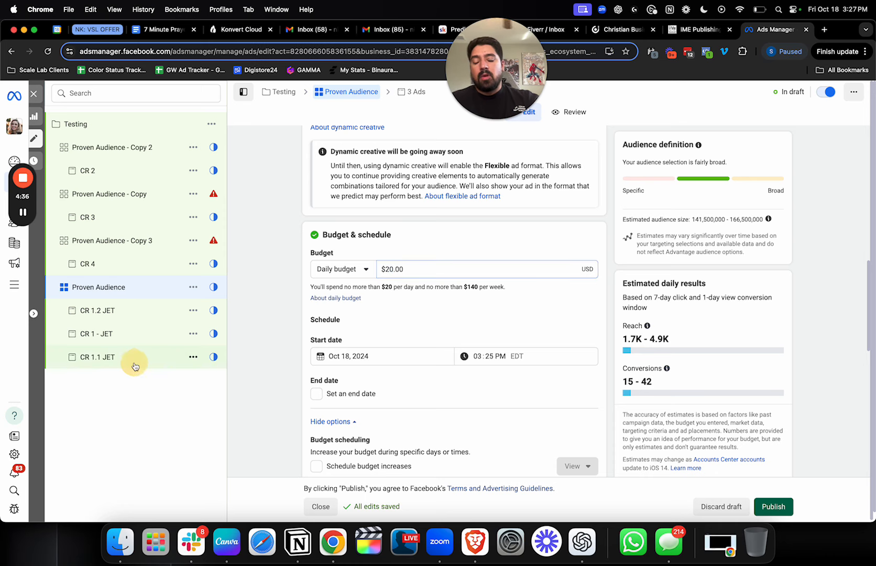
pyautogui.click(97, 357)
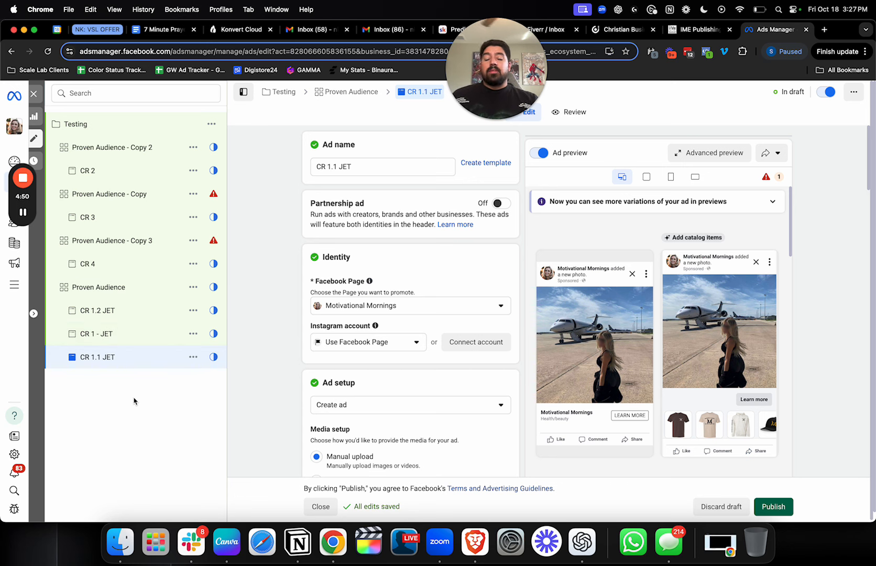
pyautogui.moveTo(179, 417)
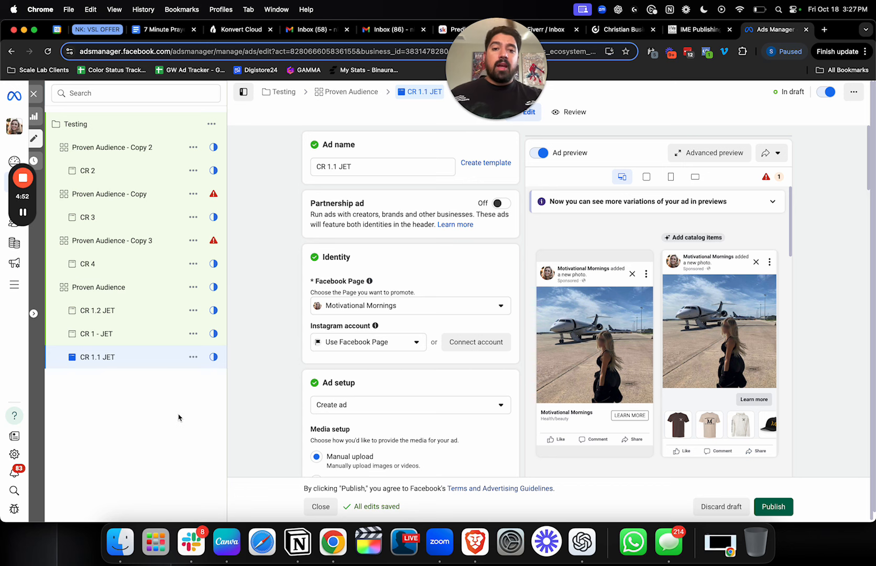
pyautogui.moveTo(258, 398)
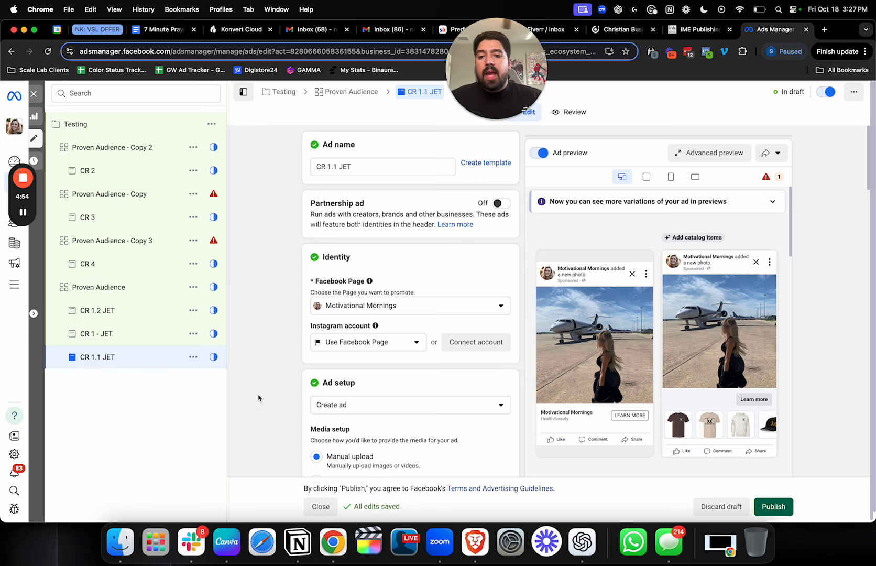
pyautogui.click(99, 287)
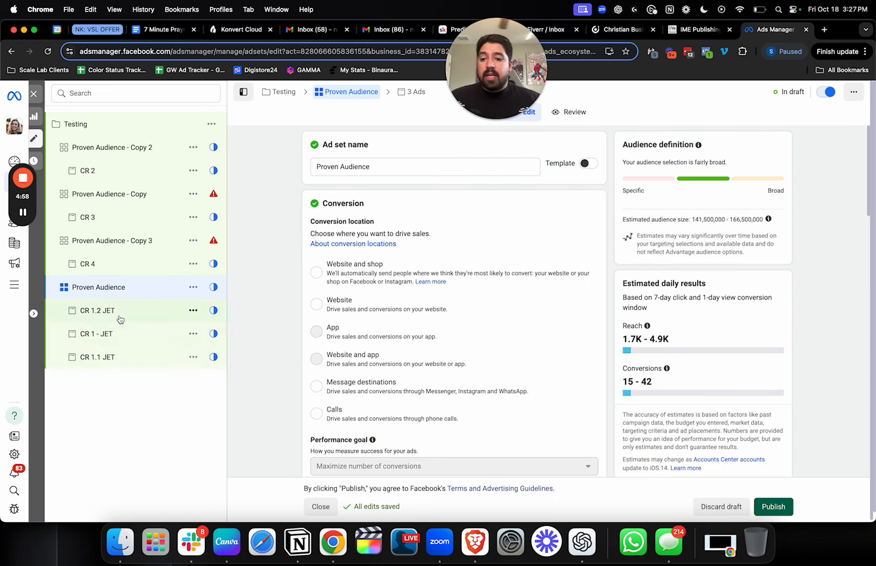
pyautogui.moveTo(132, 362)
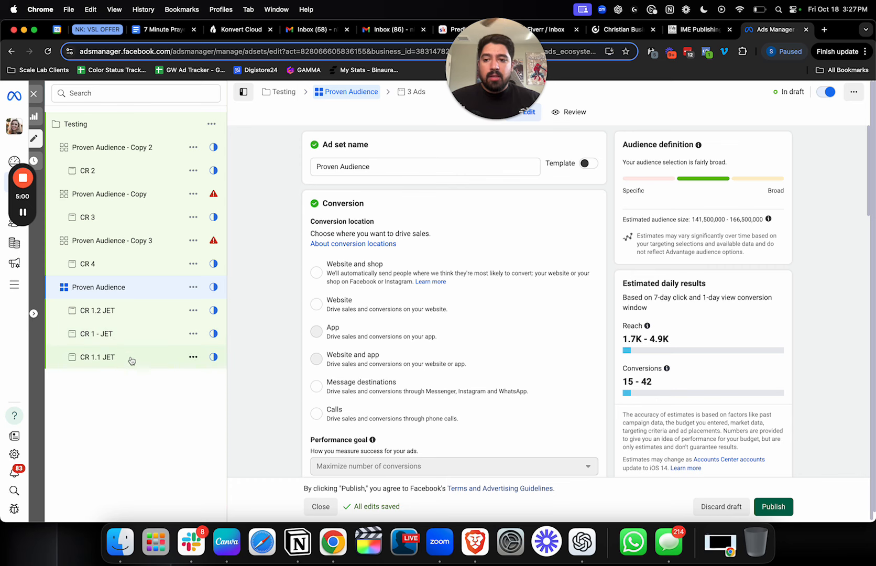
pyautogui.click(97, 357)
pyautogui.write('CR 4 - A')
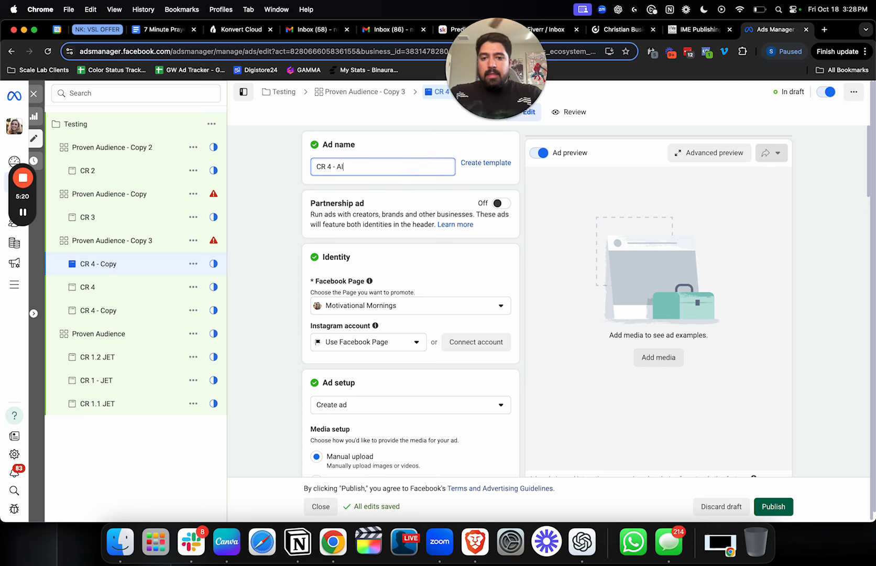
# Step: Edit the Copy 3 ad names to the AI versions, finishing with CR 4.2 AI
pyautogui.write('I')
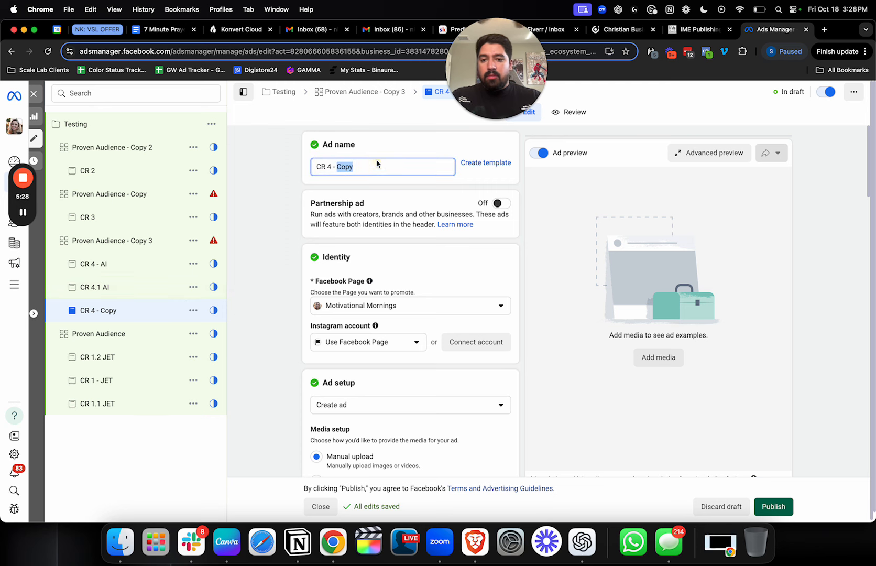
pyautogui.write('CR 4.2 AI')
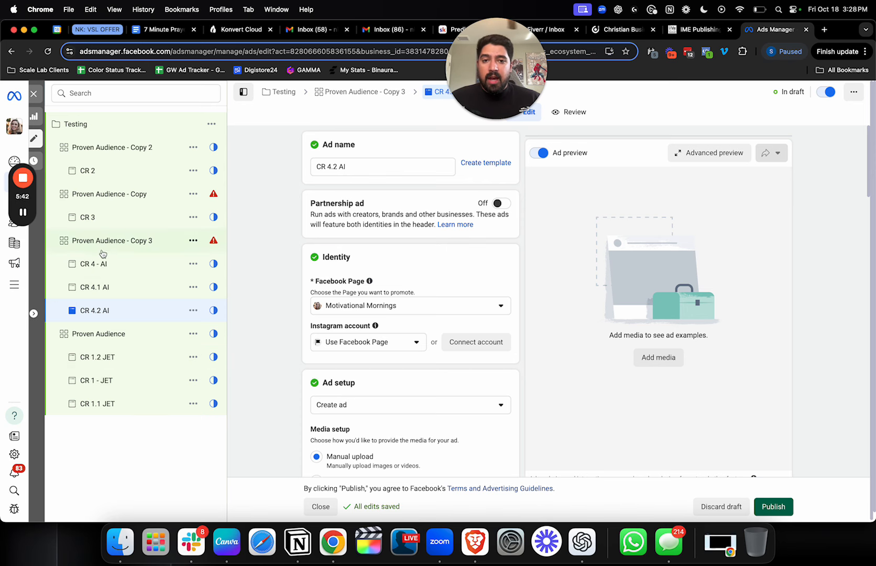
pyautogui.moveTo(234, 265)
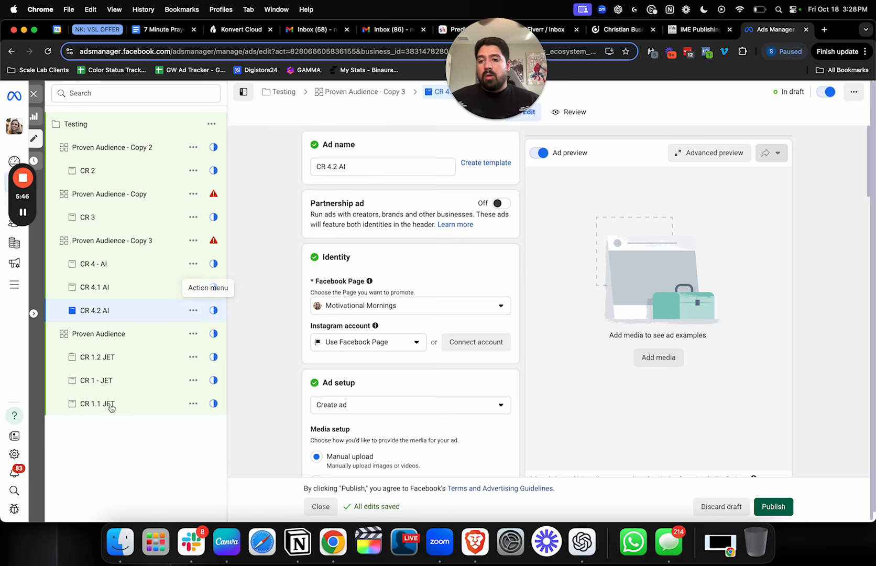
pyautogui.moveTo(116, 450)
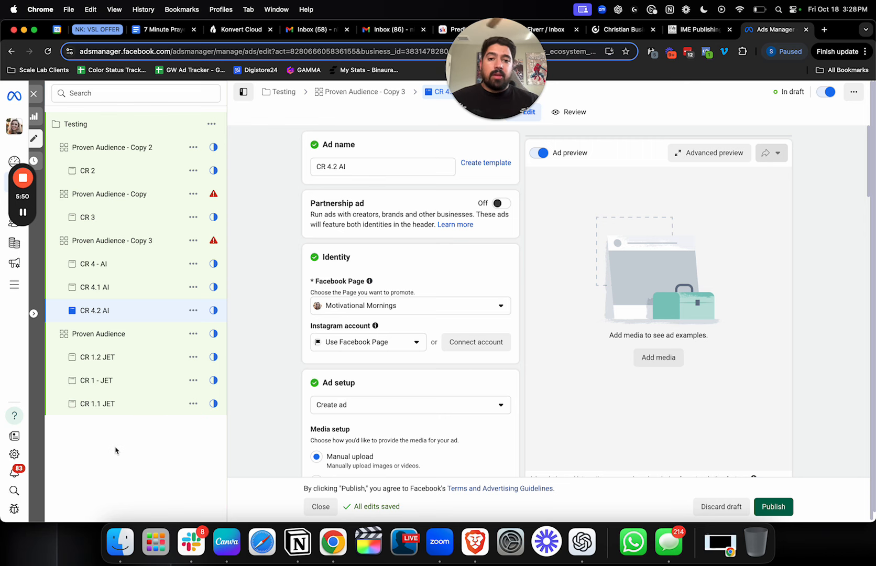
# Step: Open the CR 1.2 JET ad under Proven Audience to view its jet image preview
pyautogui.click(96, 357)
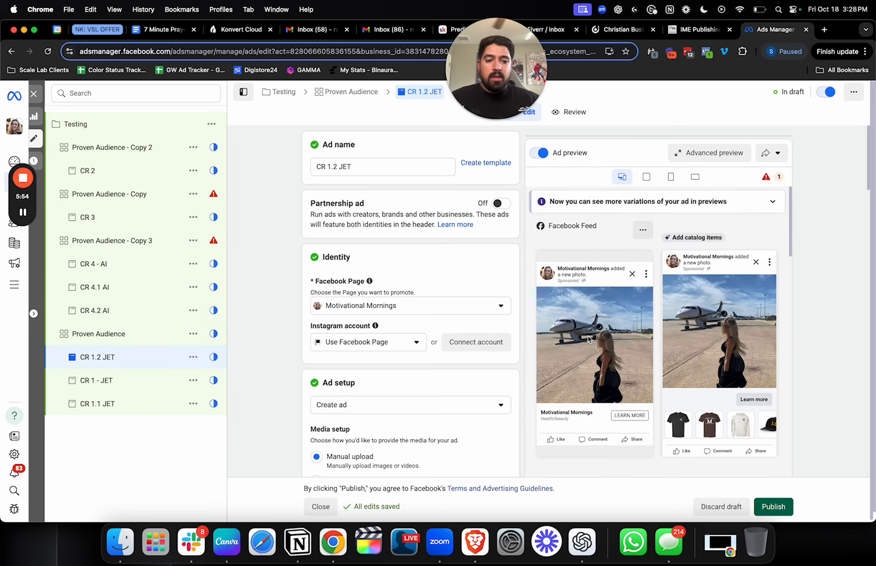
pyautogui.moveTo(546, 293)
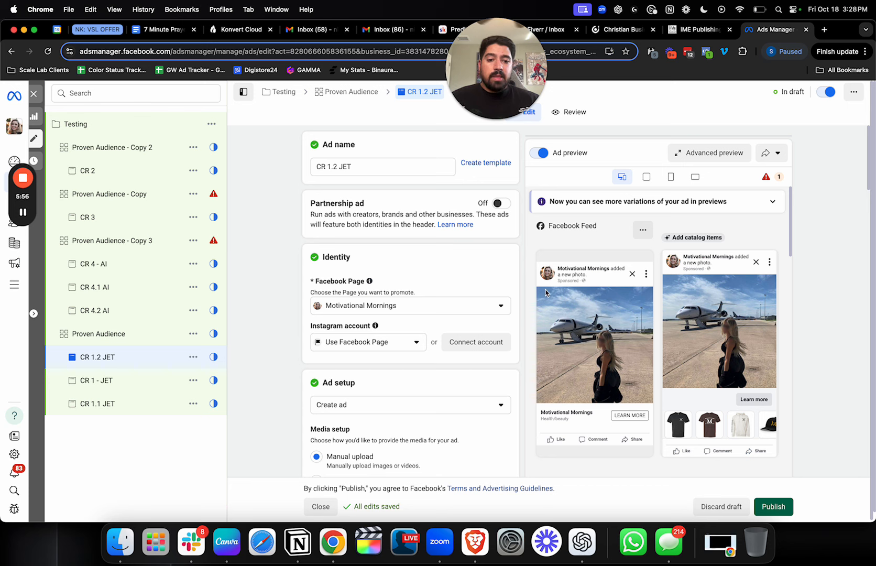
pyautogui.moveTo(620, 306)
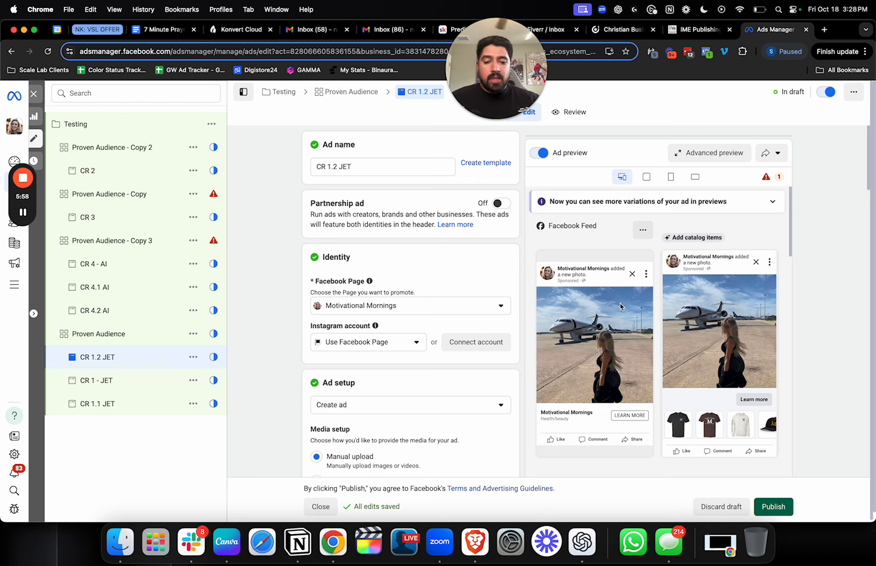
pyautogui.moveTo(626, 332)
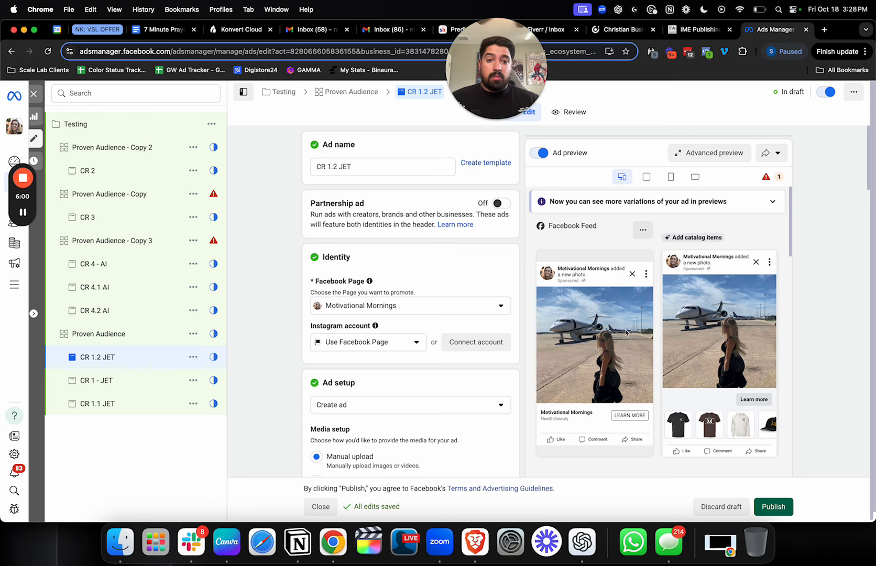
pyautogui.moveTo(605, 306)
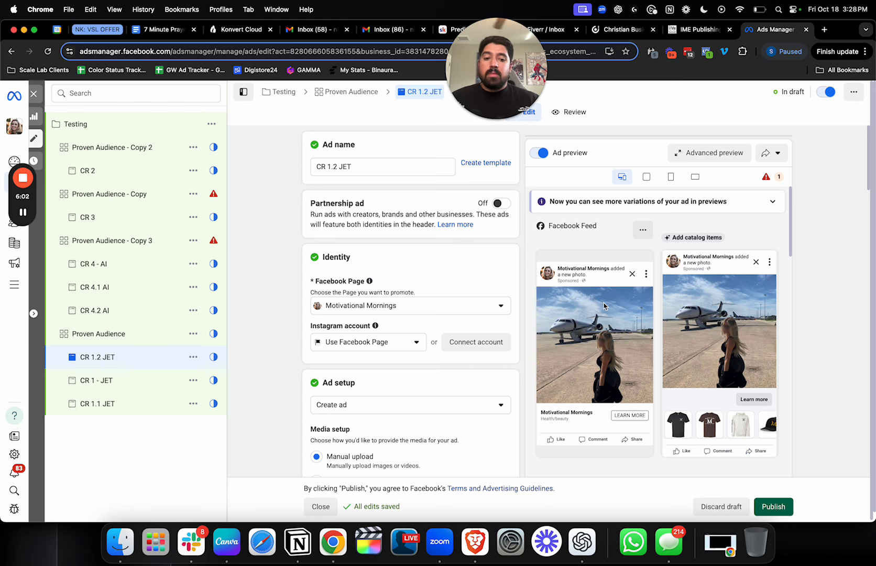
pyautogui.moveTo(595, 327)
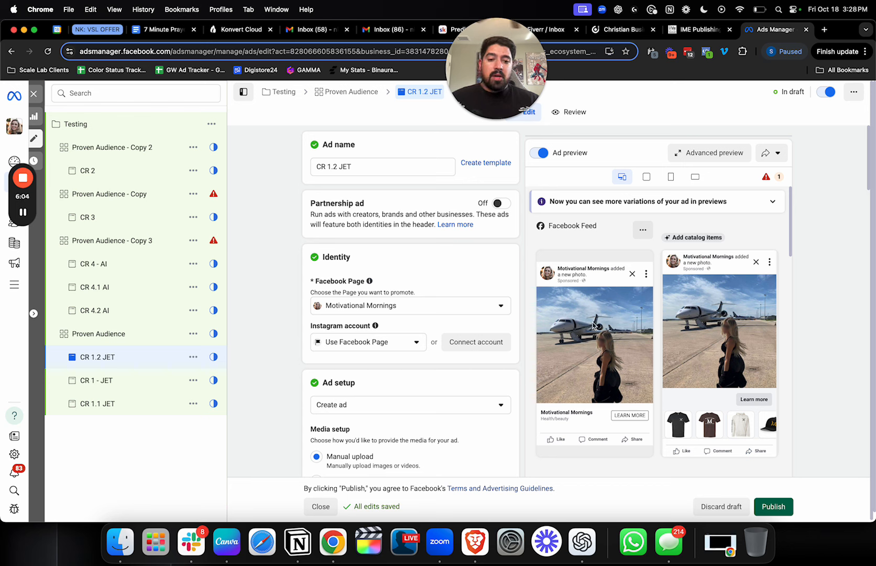
pyautogui.moveTo(602, 419)
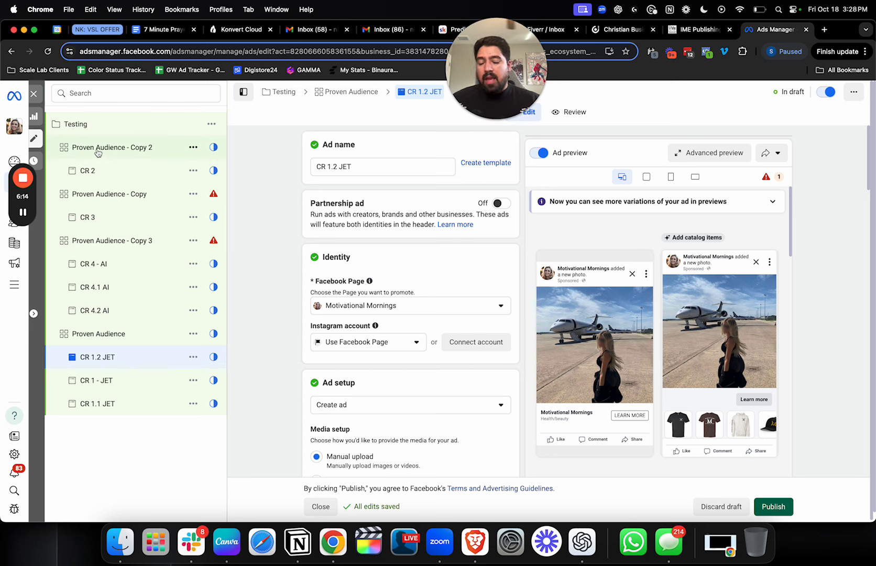
pyautogui.moveTo(103, 337)
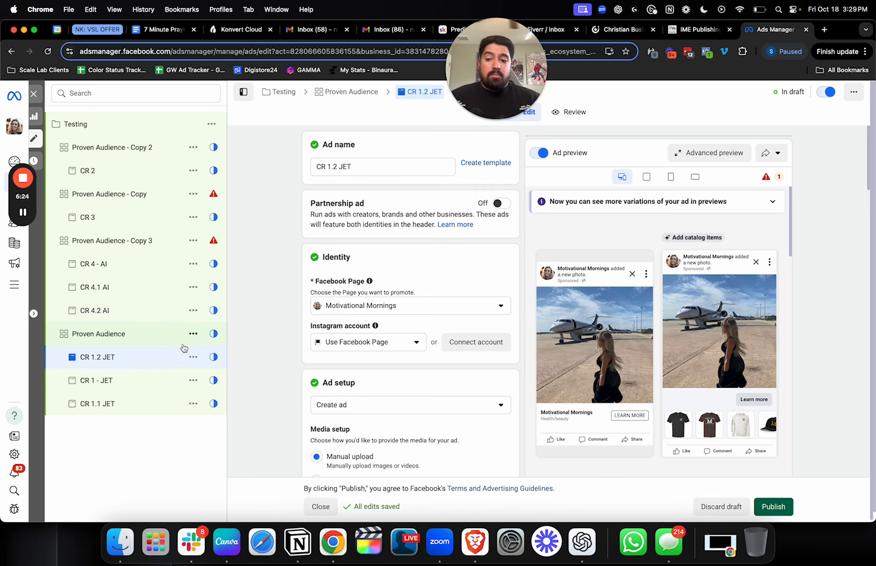
pyautogui.moveTo(264, 302)
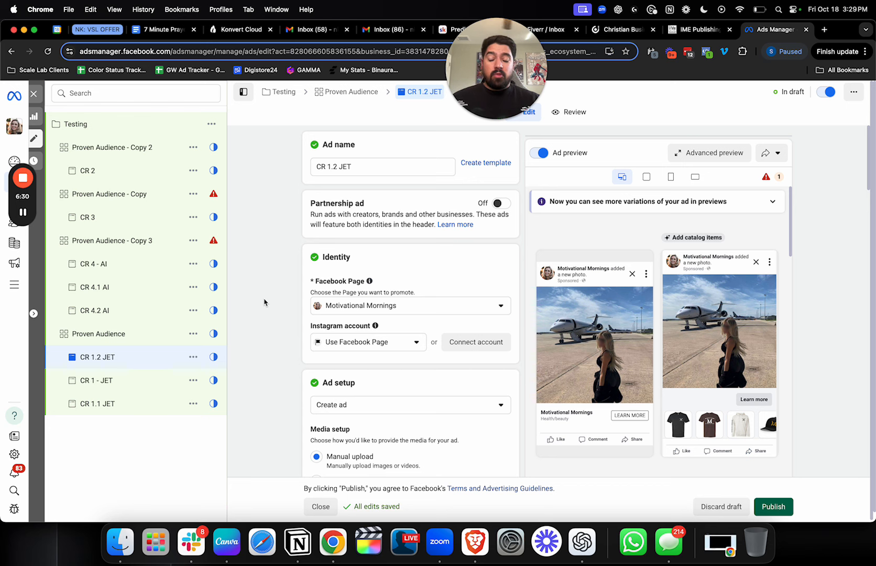
pyautogui.moveTo(451, 142)
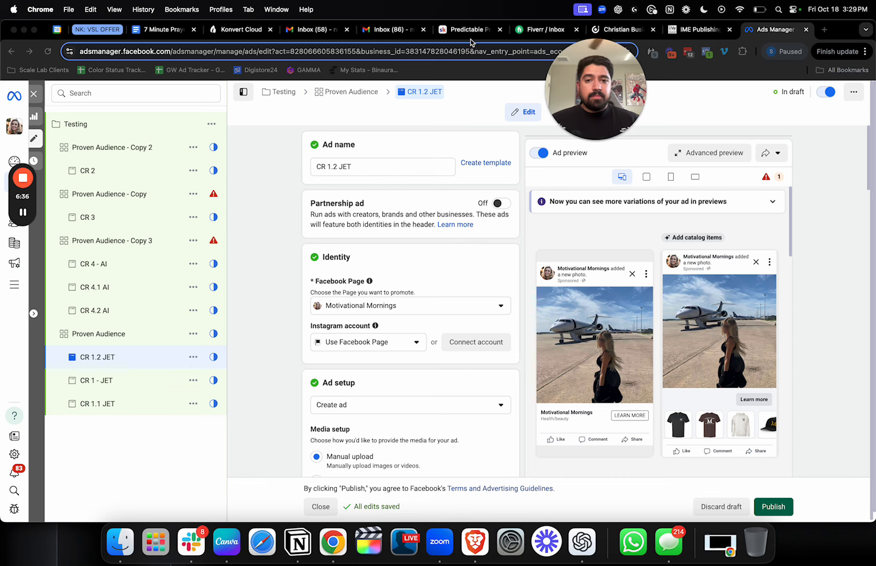
# Step: In Skool's Ads Mastery Bootcamp, open the KPI Cheatsheet: Overview lesson and start its download
pyautogui.click(469, 29)
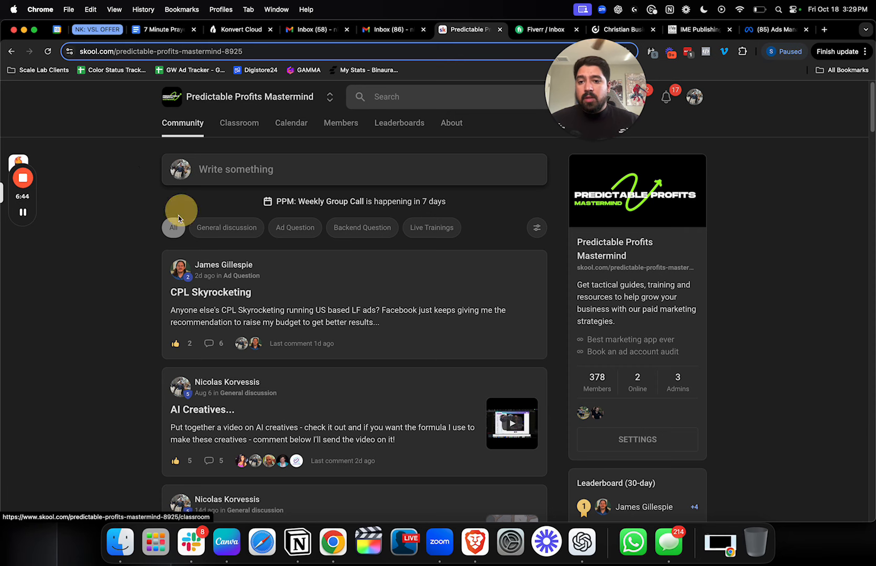
pyautogui.click(238, 123)
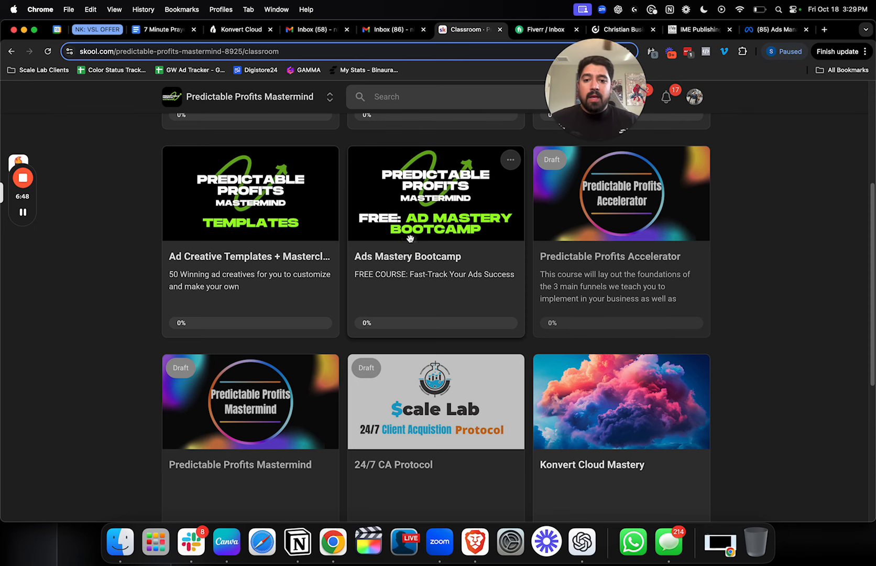
pyautogui.click(435, 193)
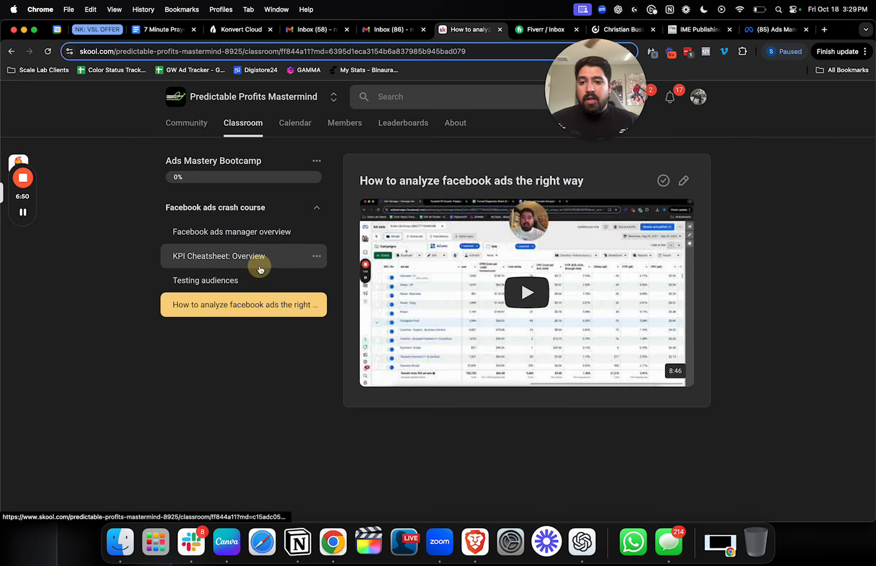
pyautogui.click(218, 256)
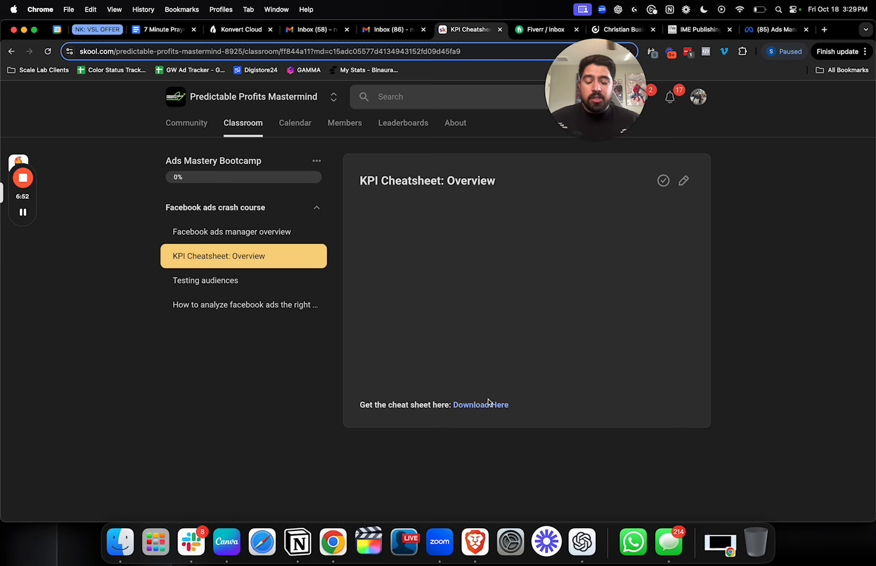
pyautogui.click(480, 404)
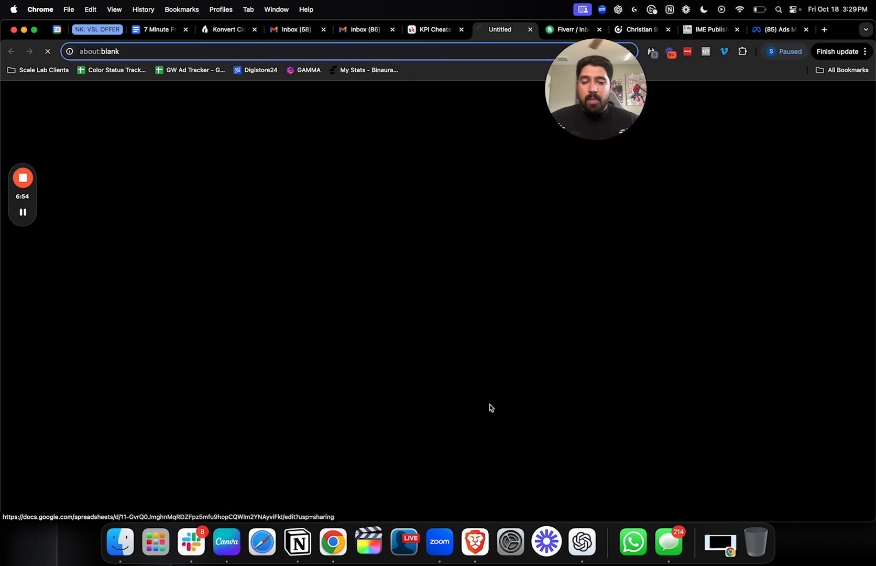